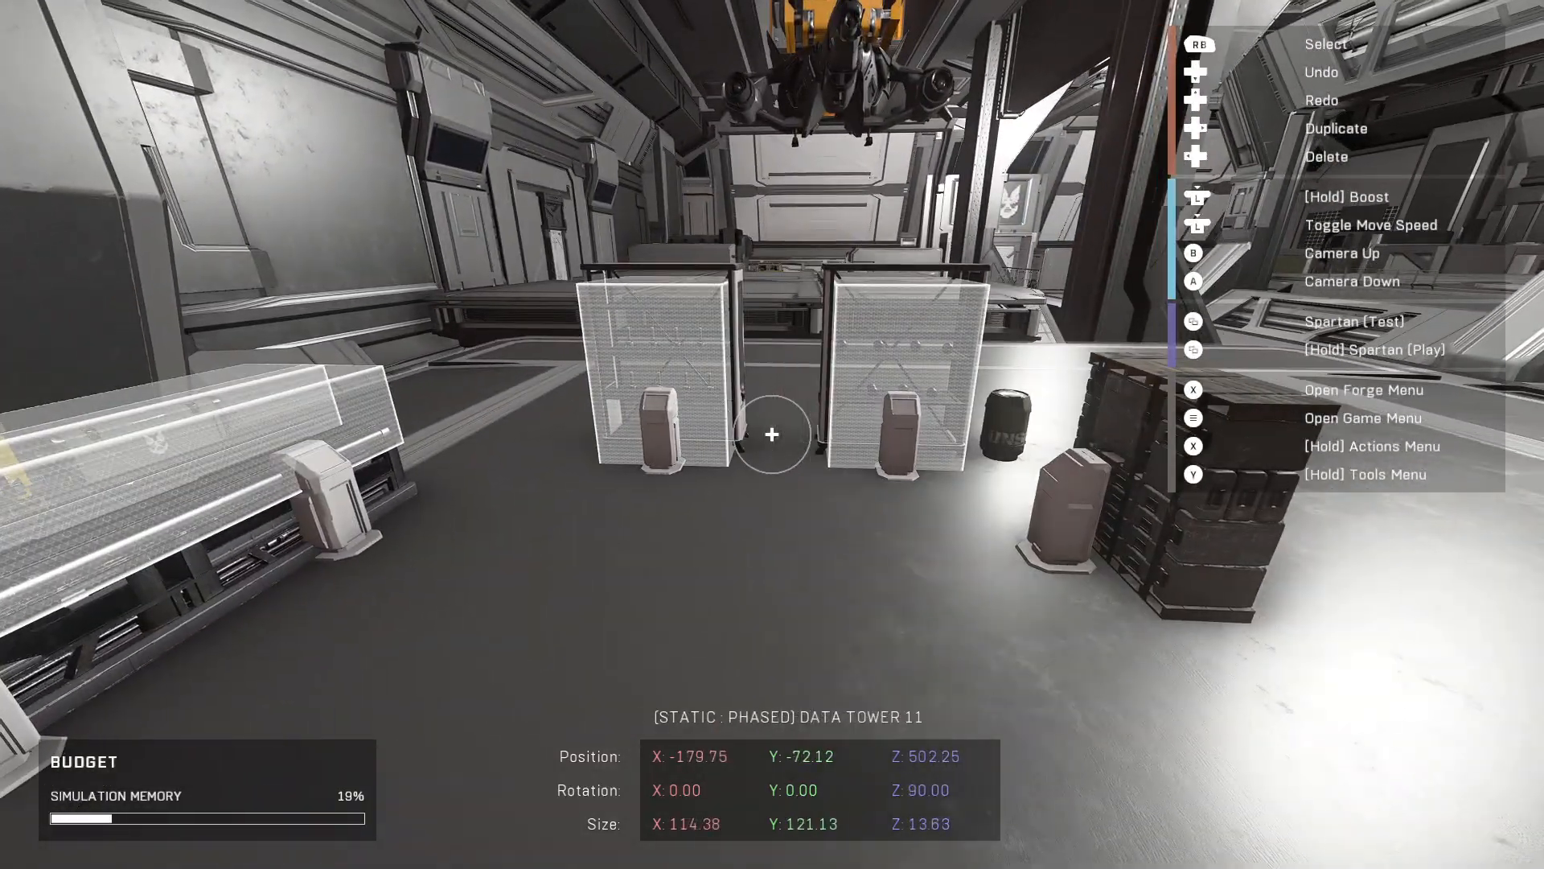
mouse_move(772, 432)
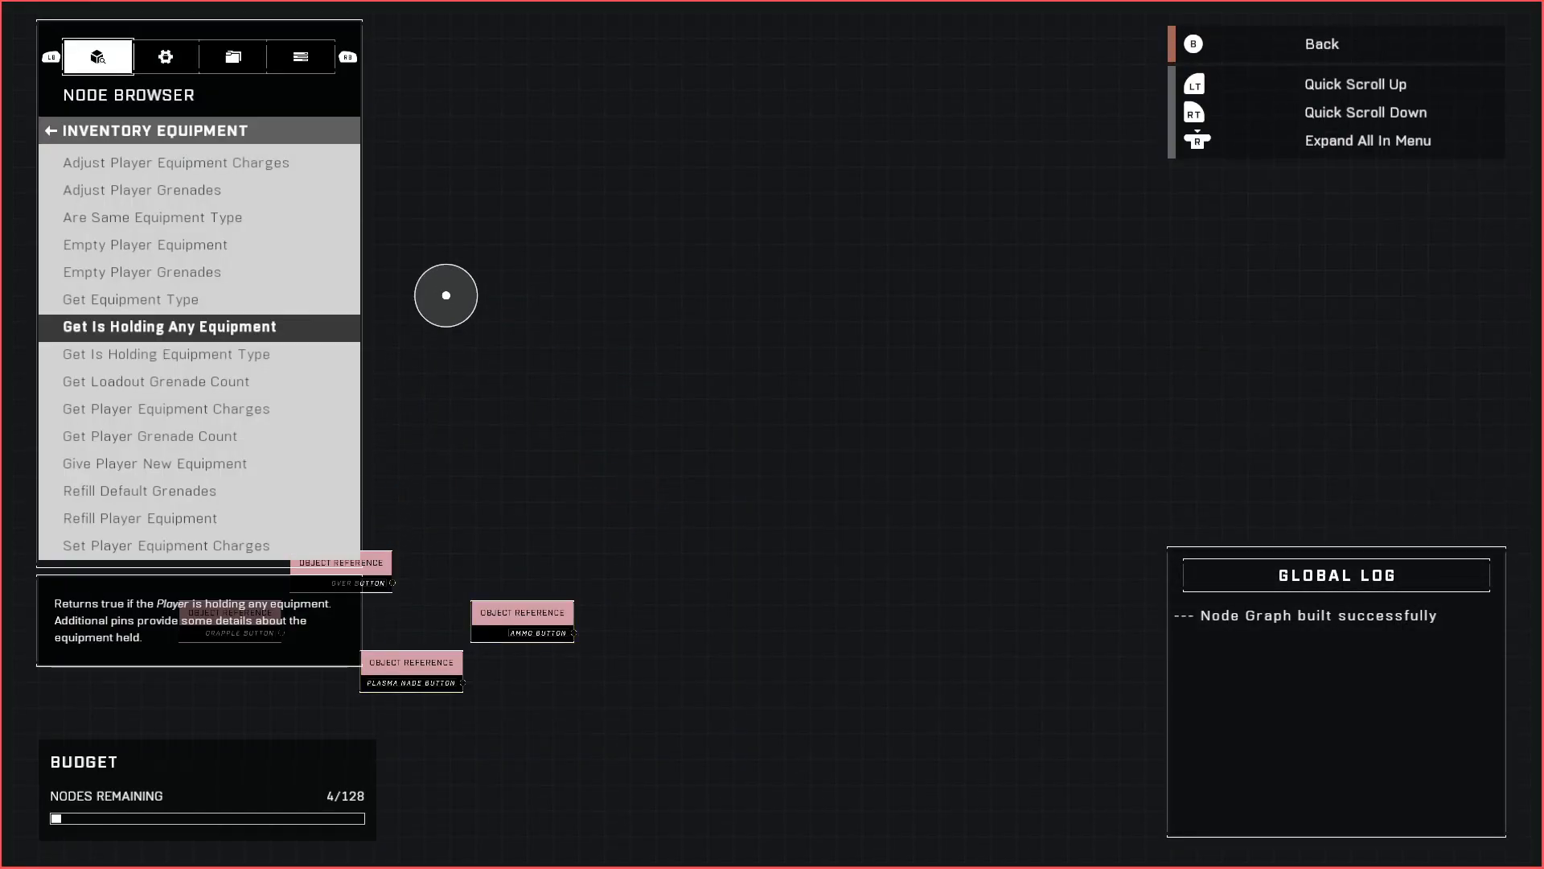
- Add an On Object Interacted event from Events Custom and browse to the Inventory node category
click(47, 130)
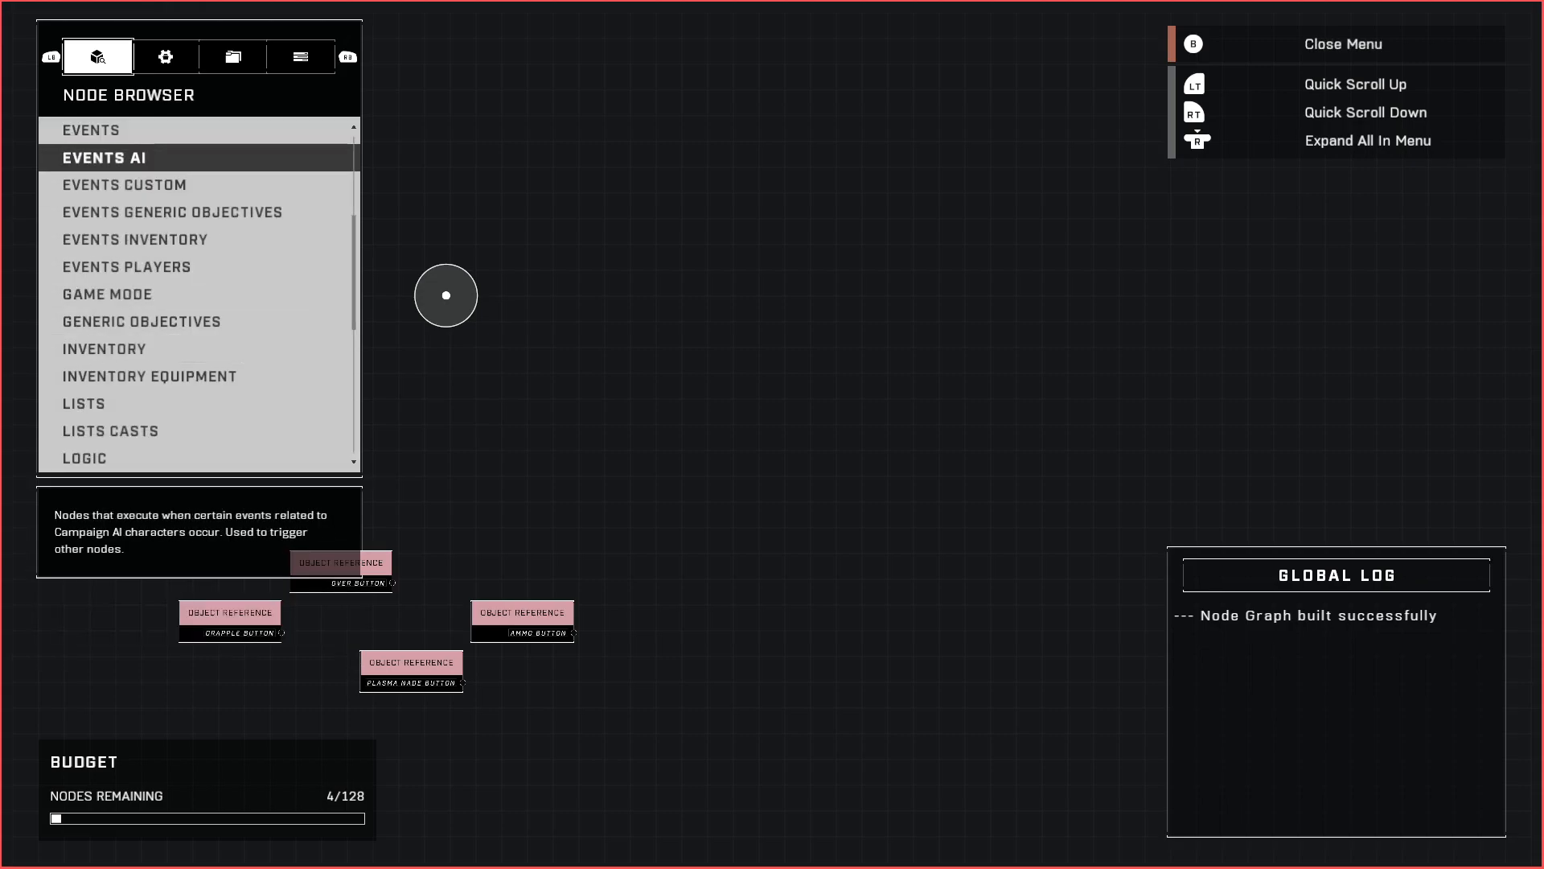
scroll(down, 3)
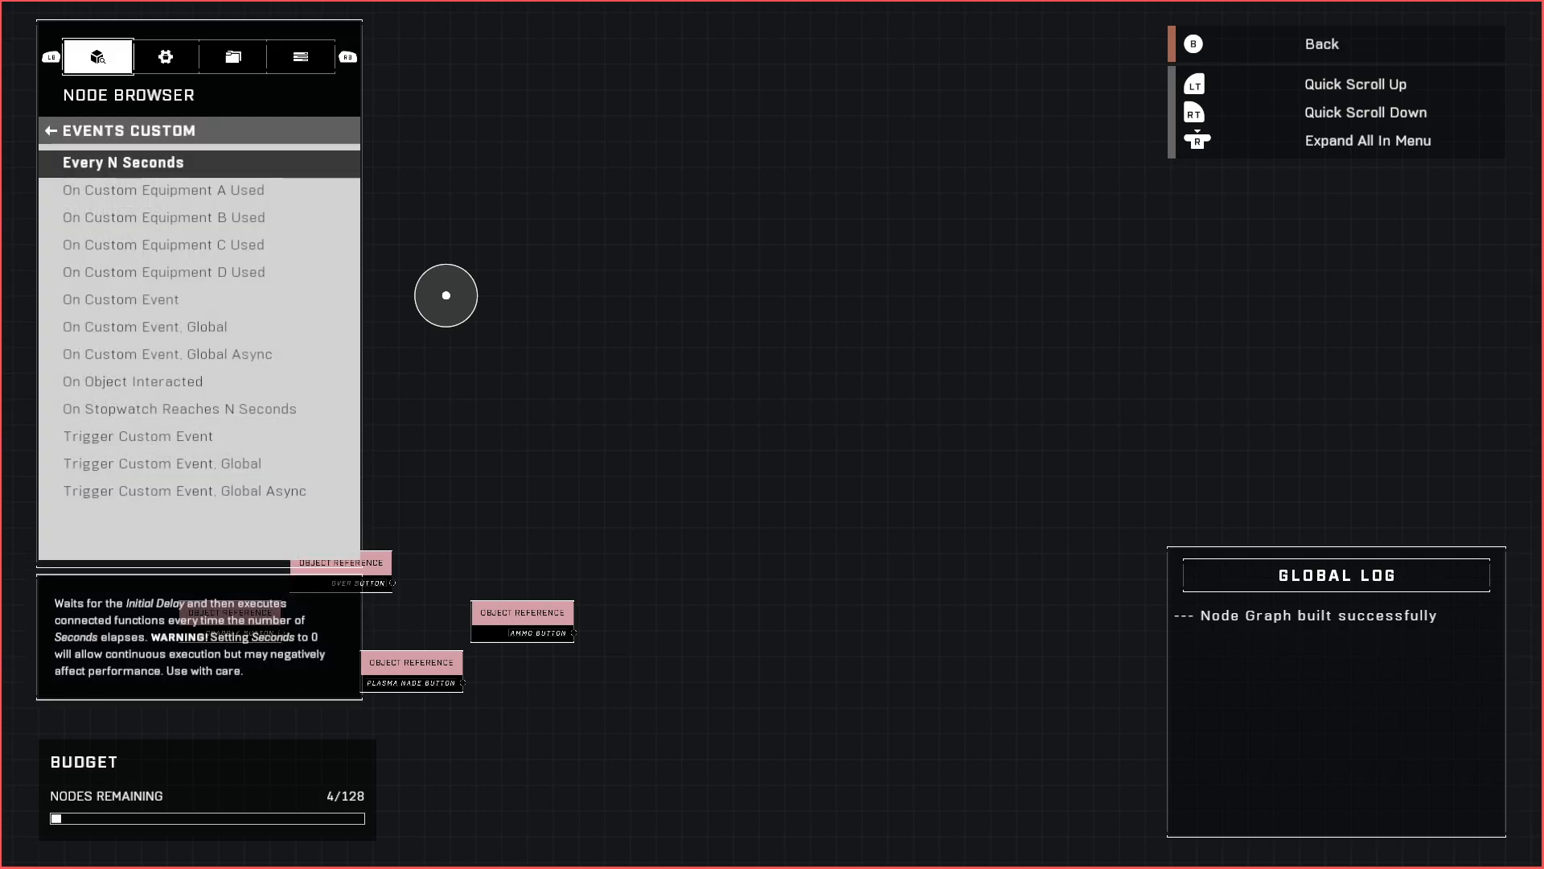
click(133, 381)
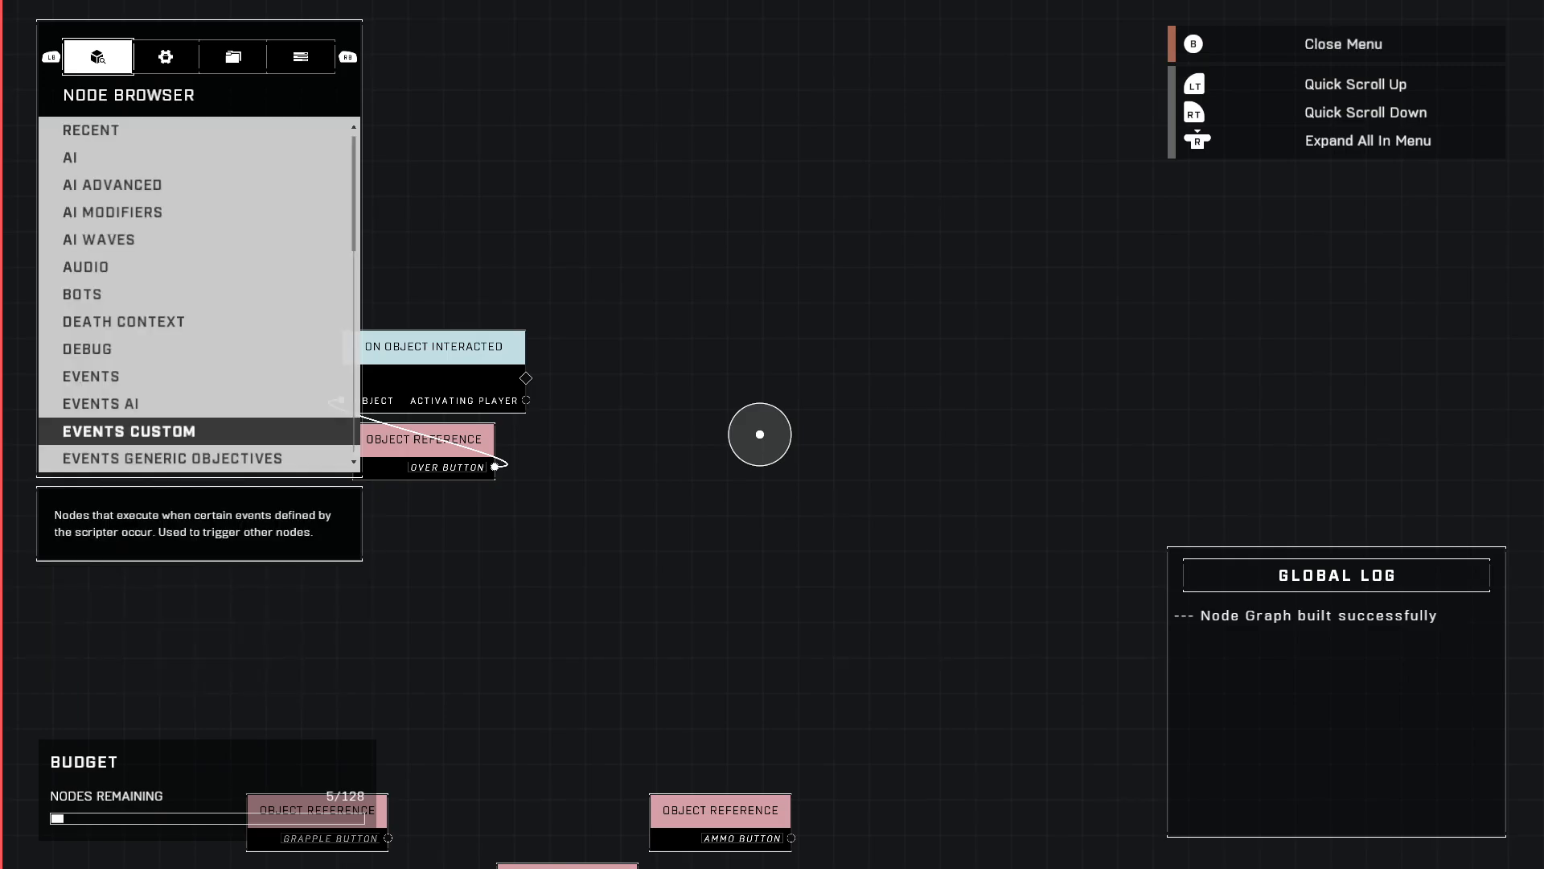
scroll(down, 3)
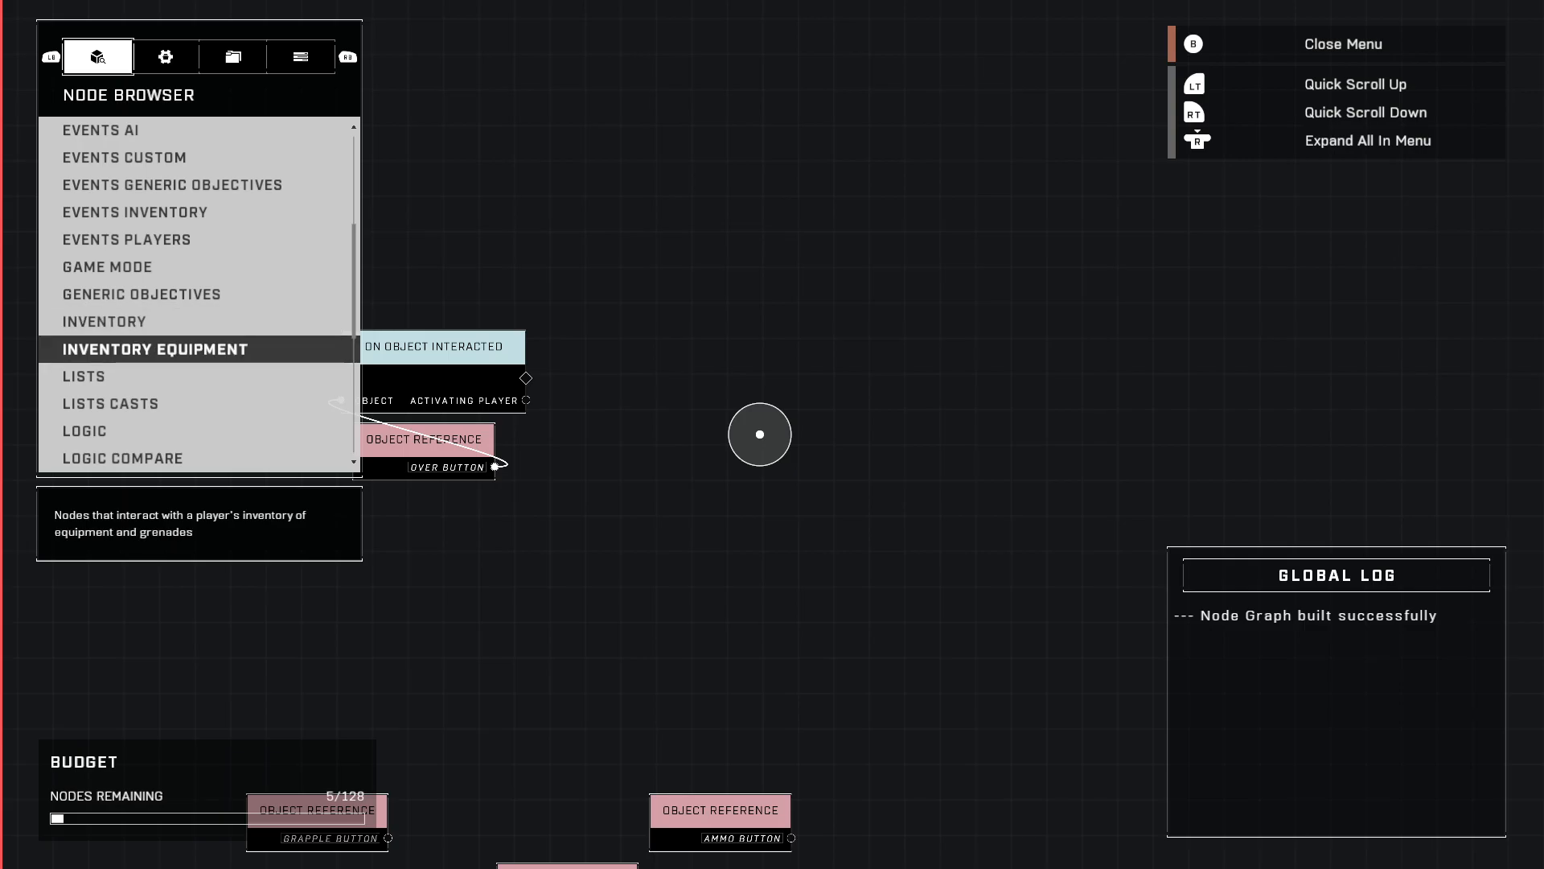
click(106, 267)
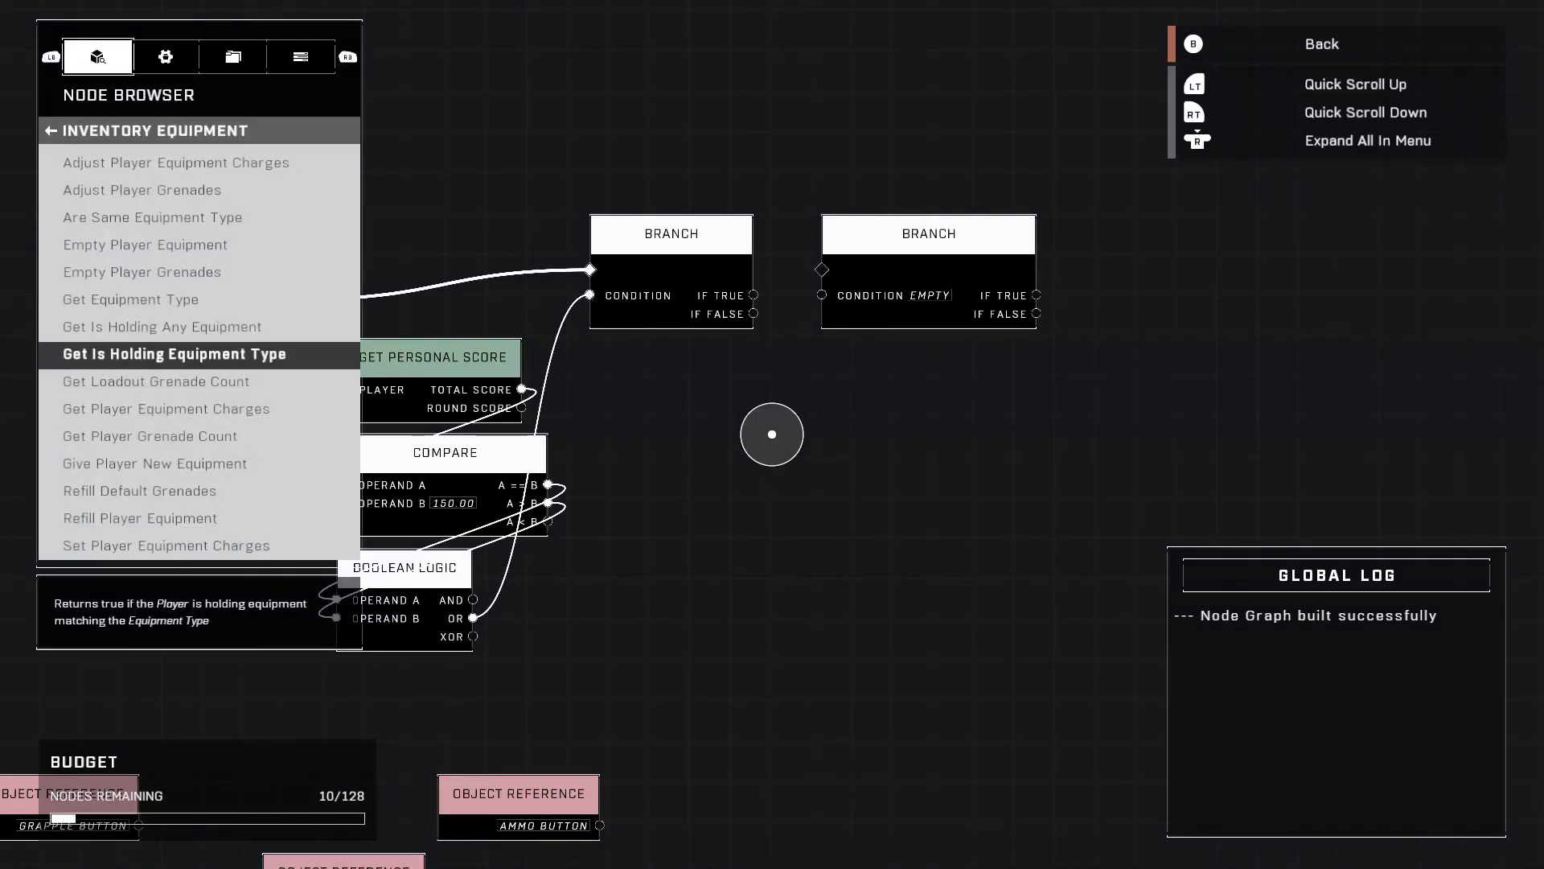
- Add Get Is Holding Equipment Type set to Overshield, feeding the second Branch condition
click(174, 354)
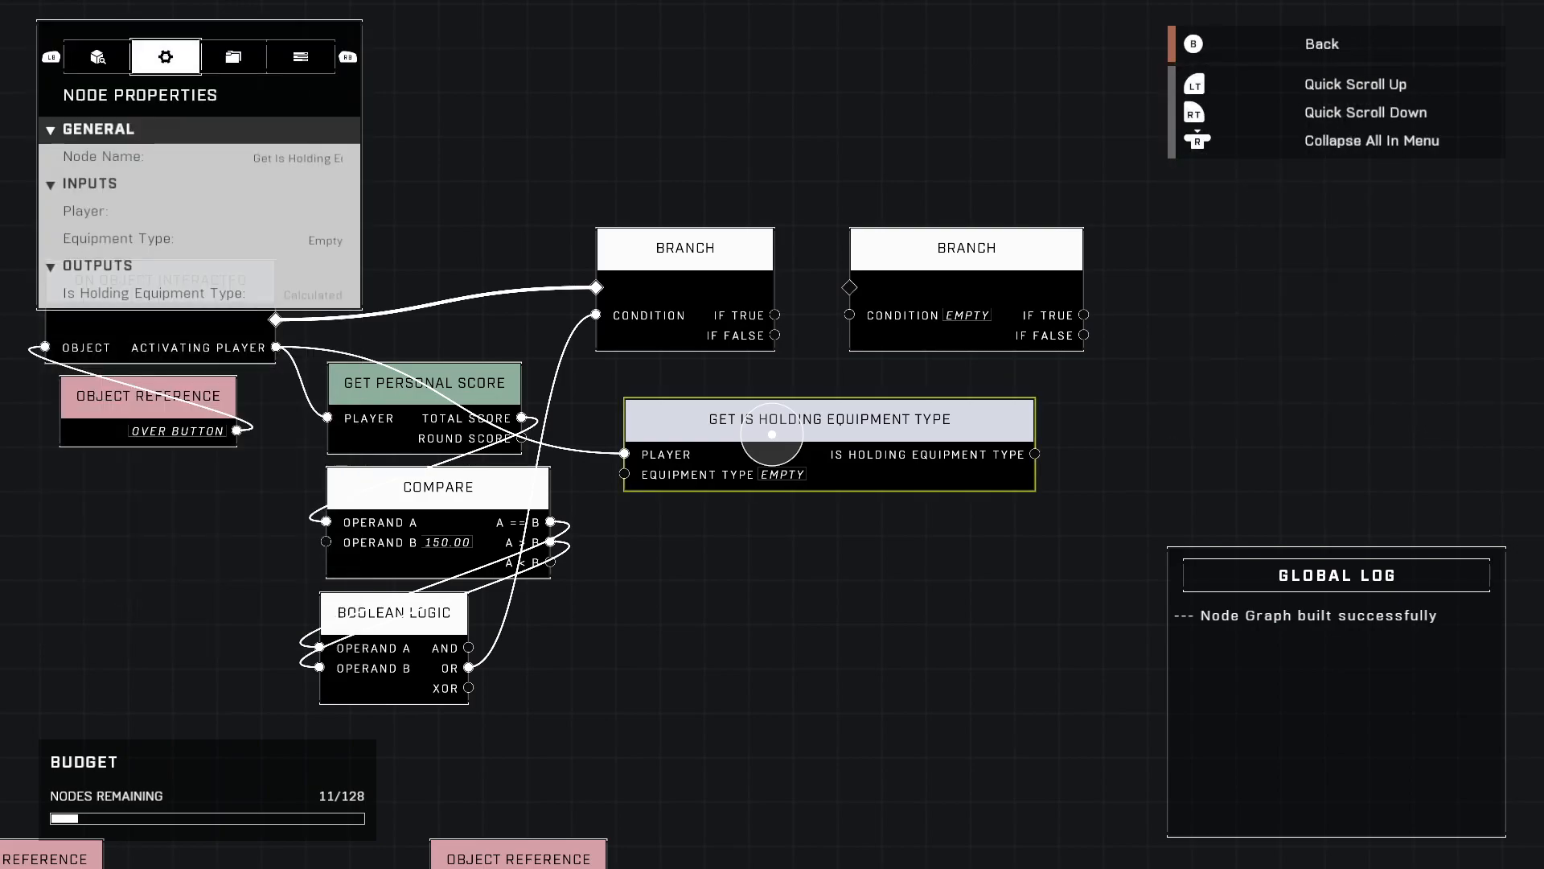
click(325, 239)
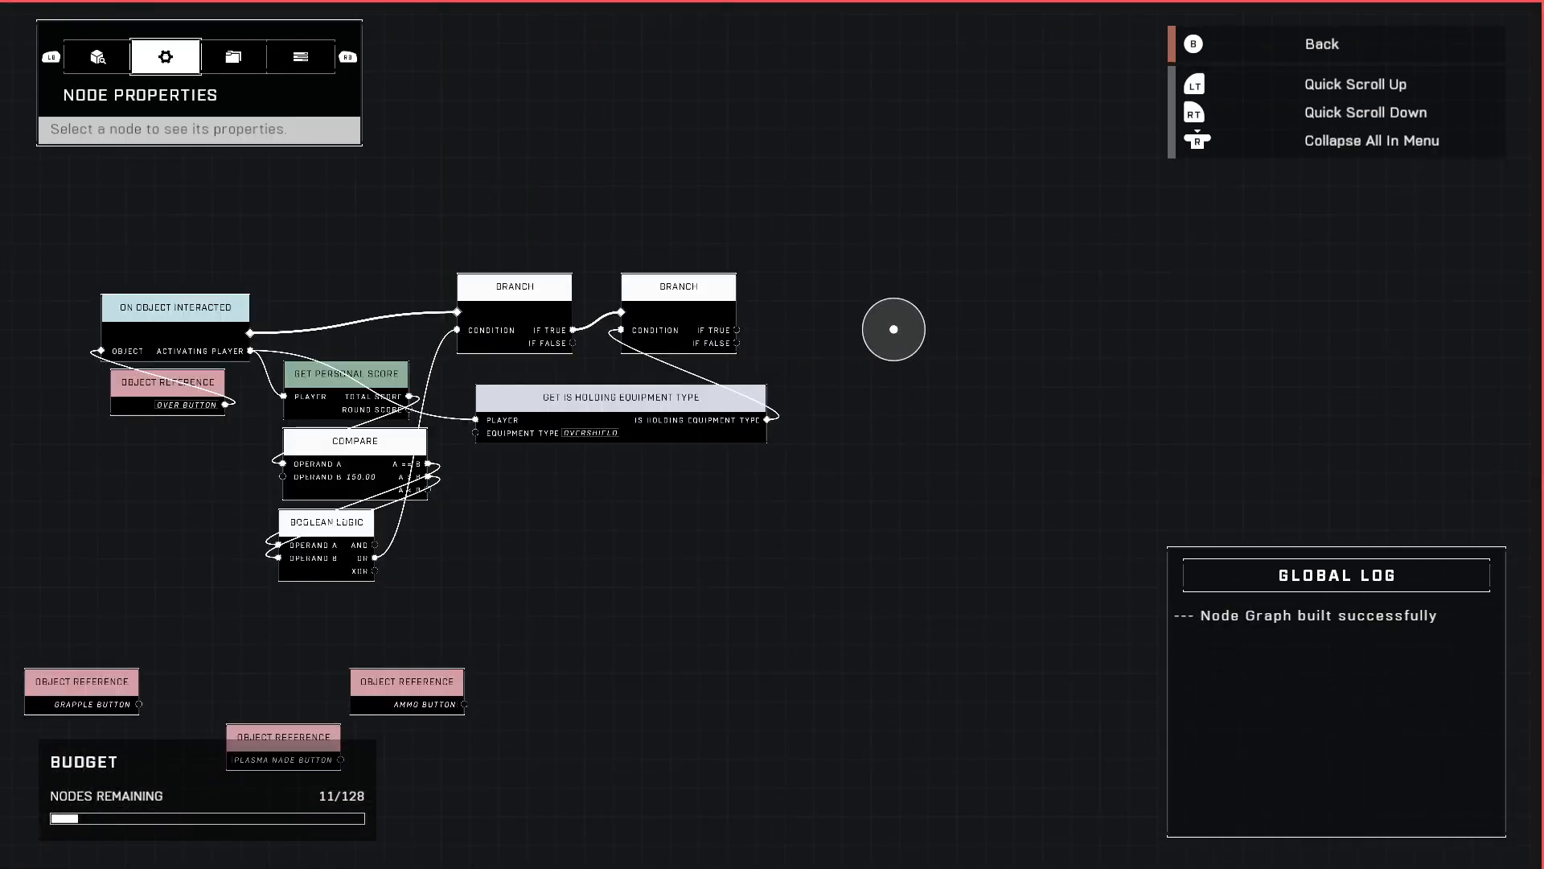
click(98, 57)
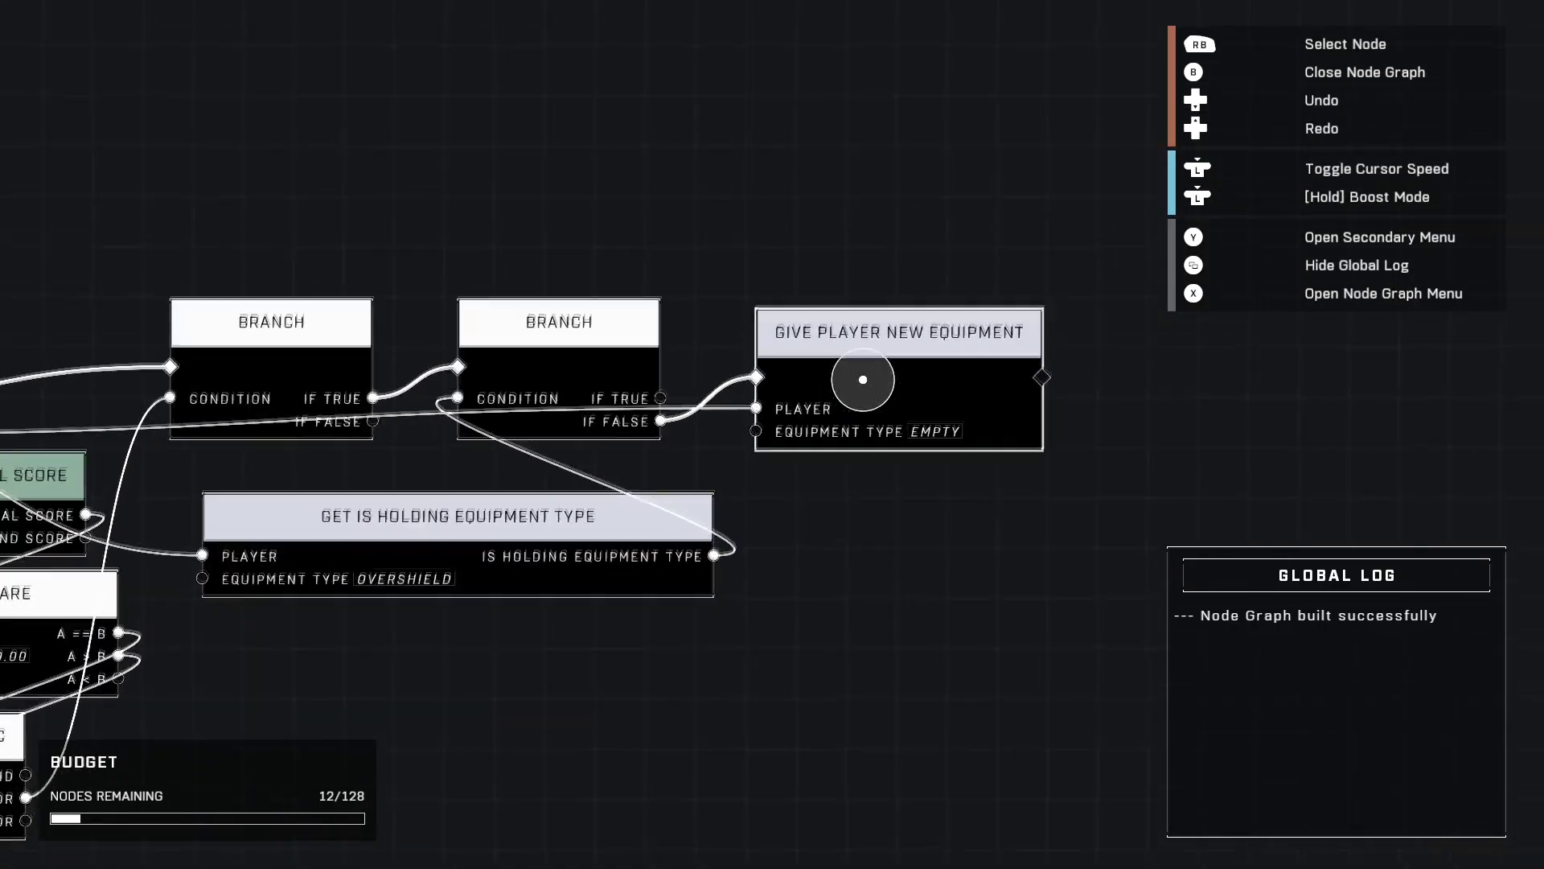
- Set the Give Player New Equipment node's Equipment Type to Overshield
click(898, 331)
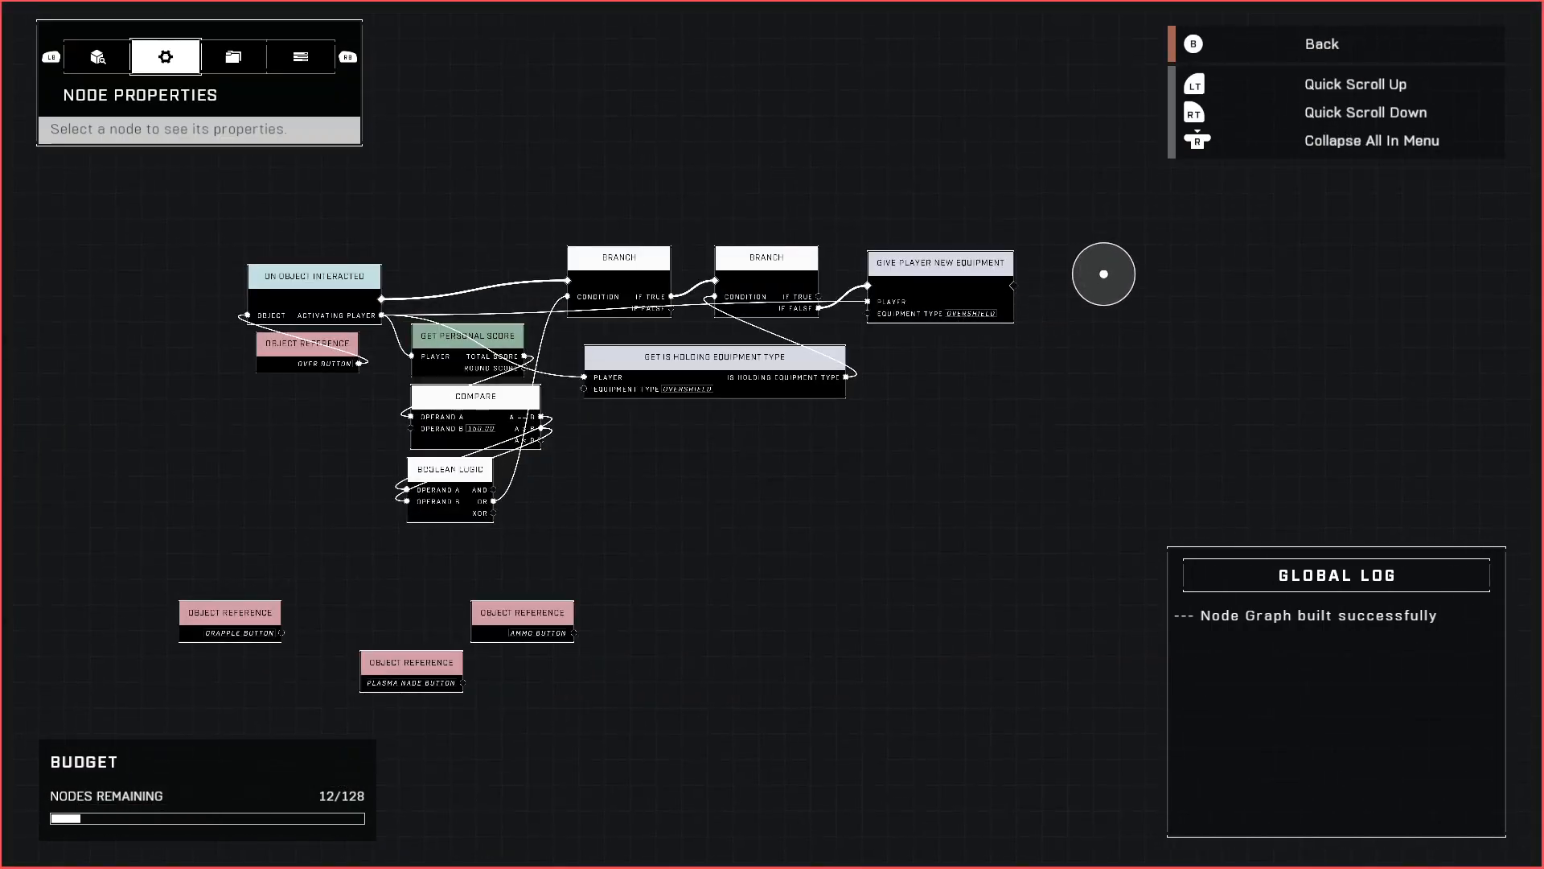
- Add an Adjust Personal Score node from Game Mode after the give-equipment node
click(98, 56)
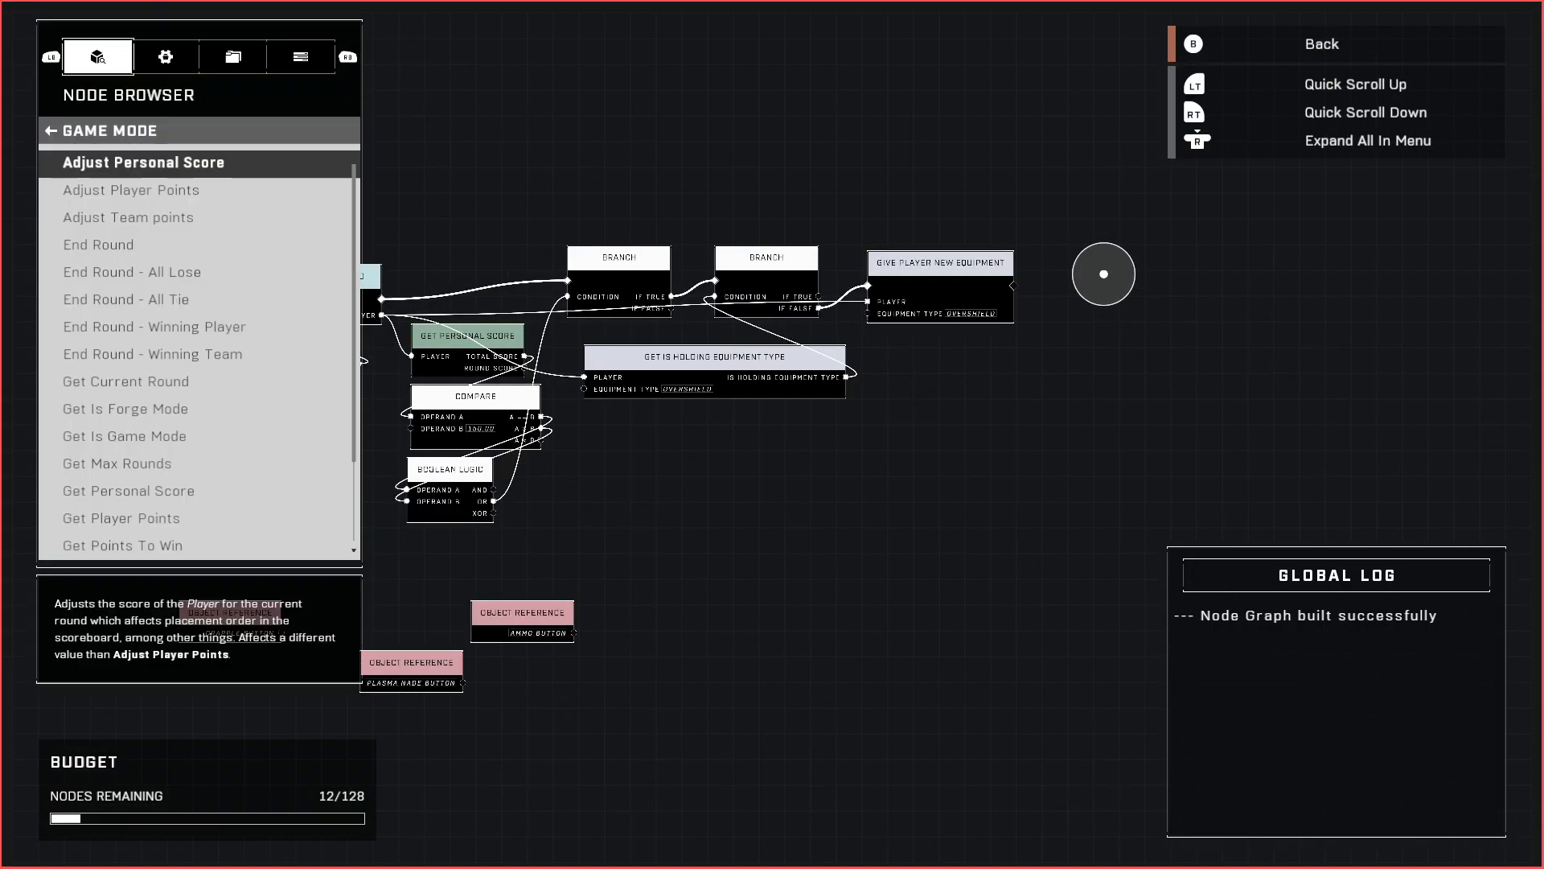
click(142, 162)
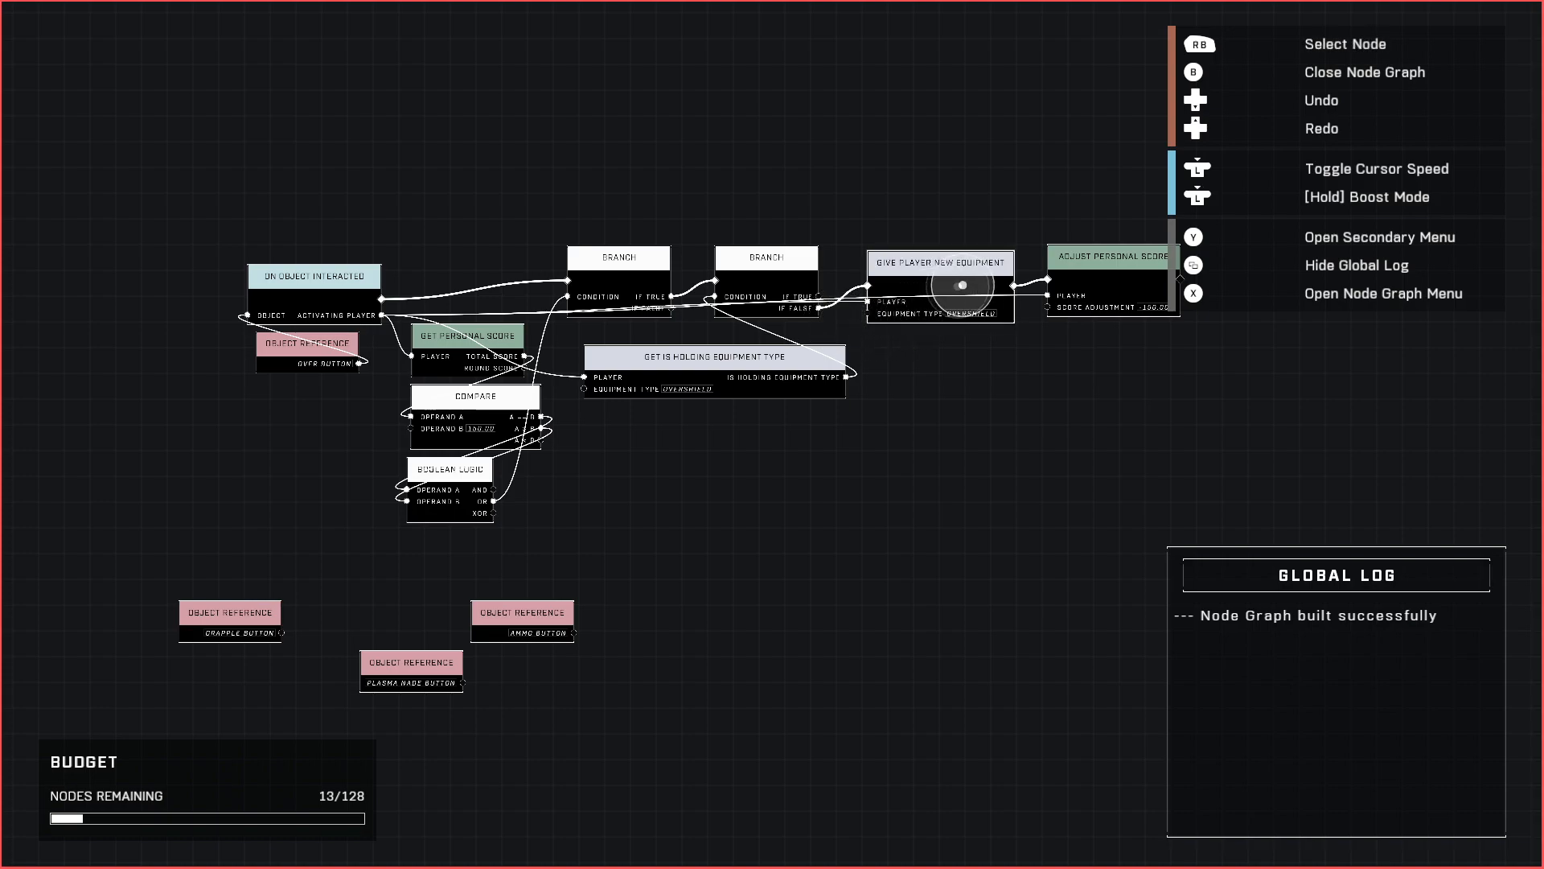
click(411, 661)
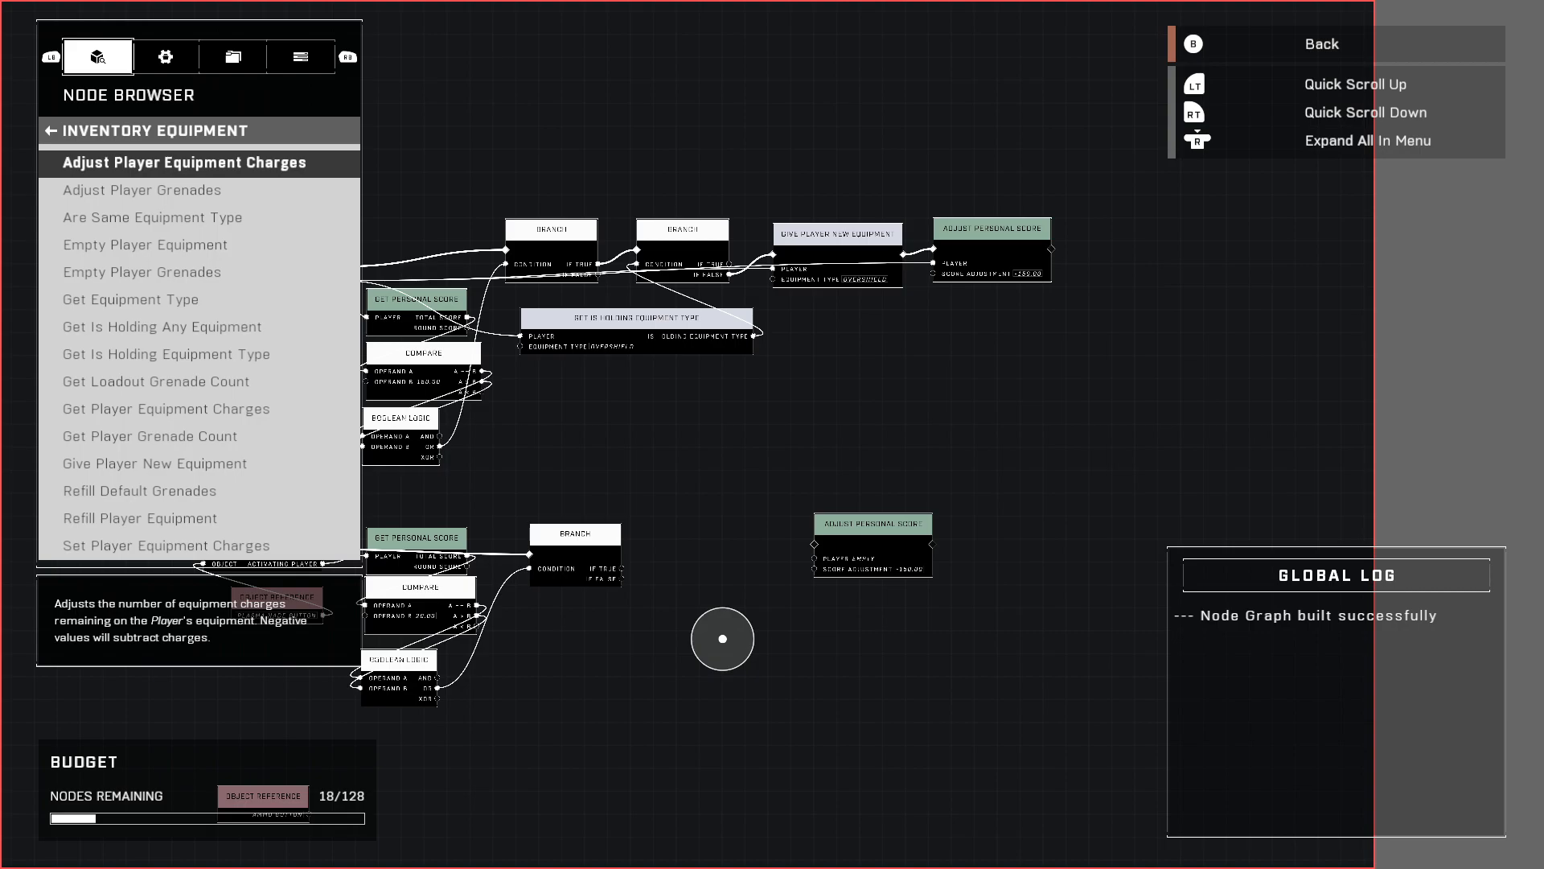
- Lower the plasma Grenade Count by four and confirm the negative Score Adjustment price
click(172, 354)
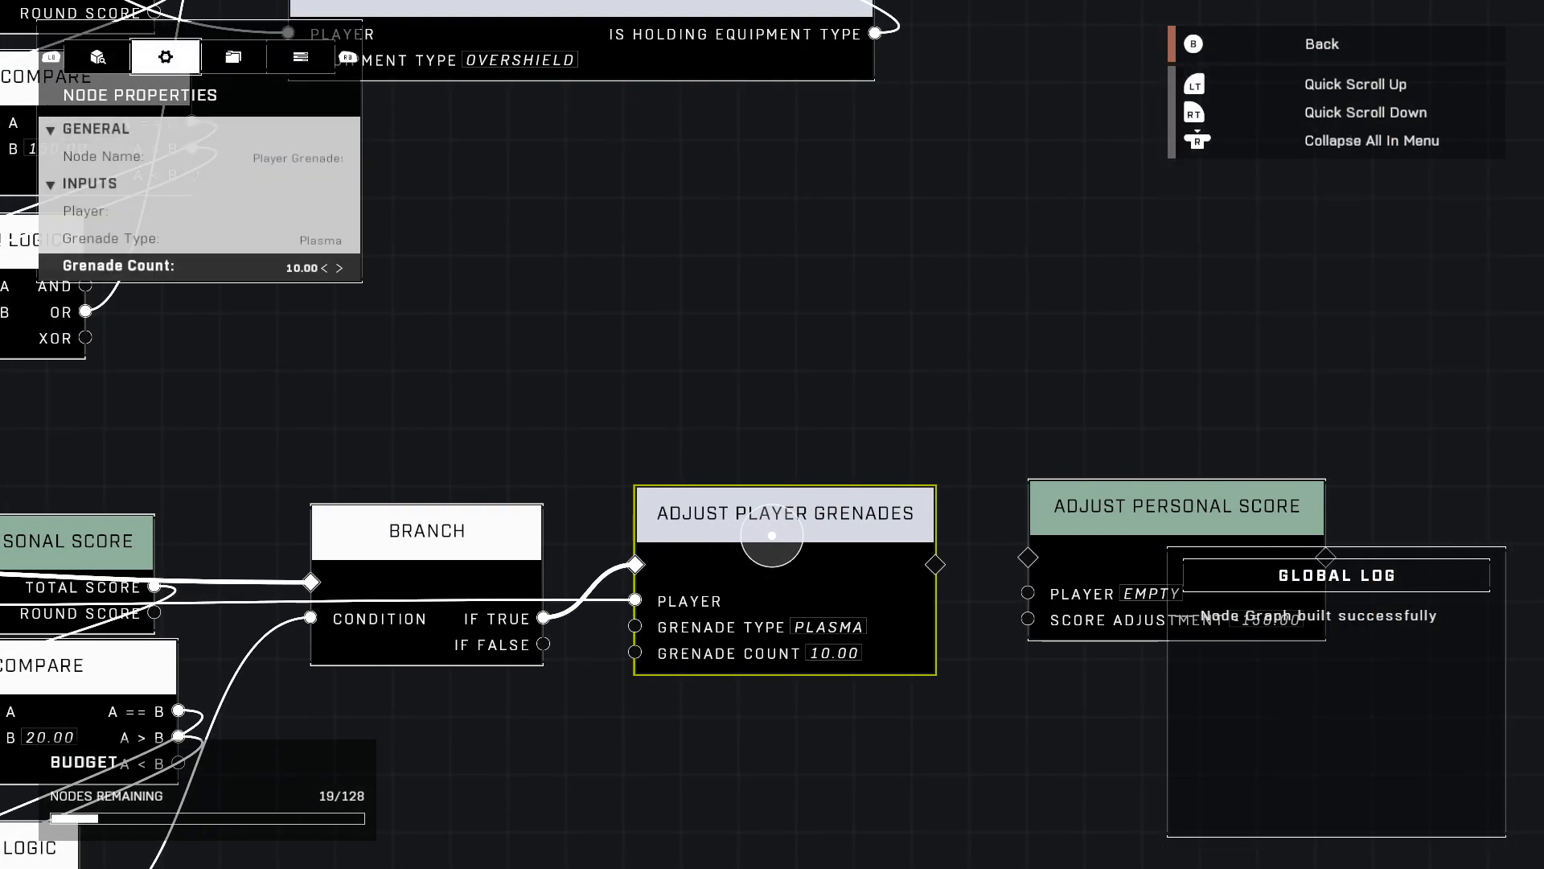
click(340, 269)
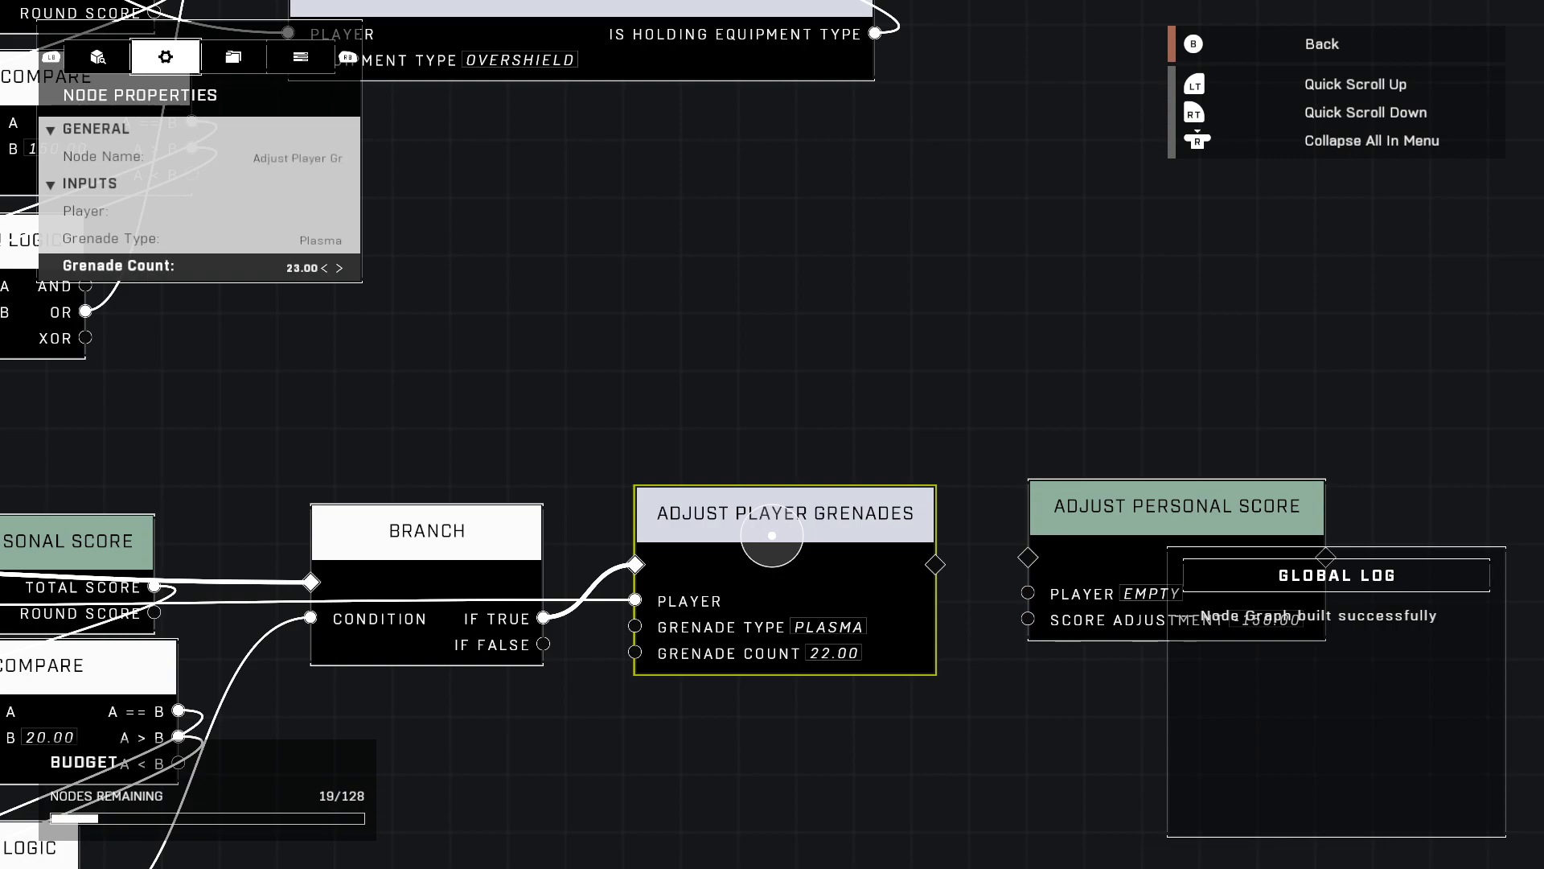
click(338, 268)
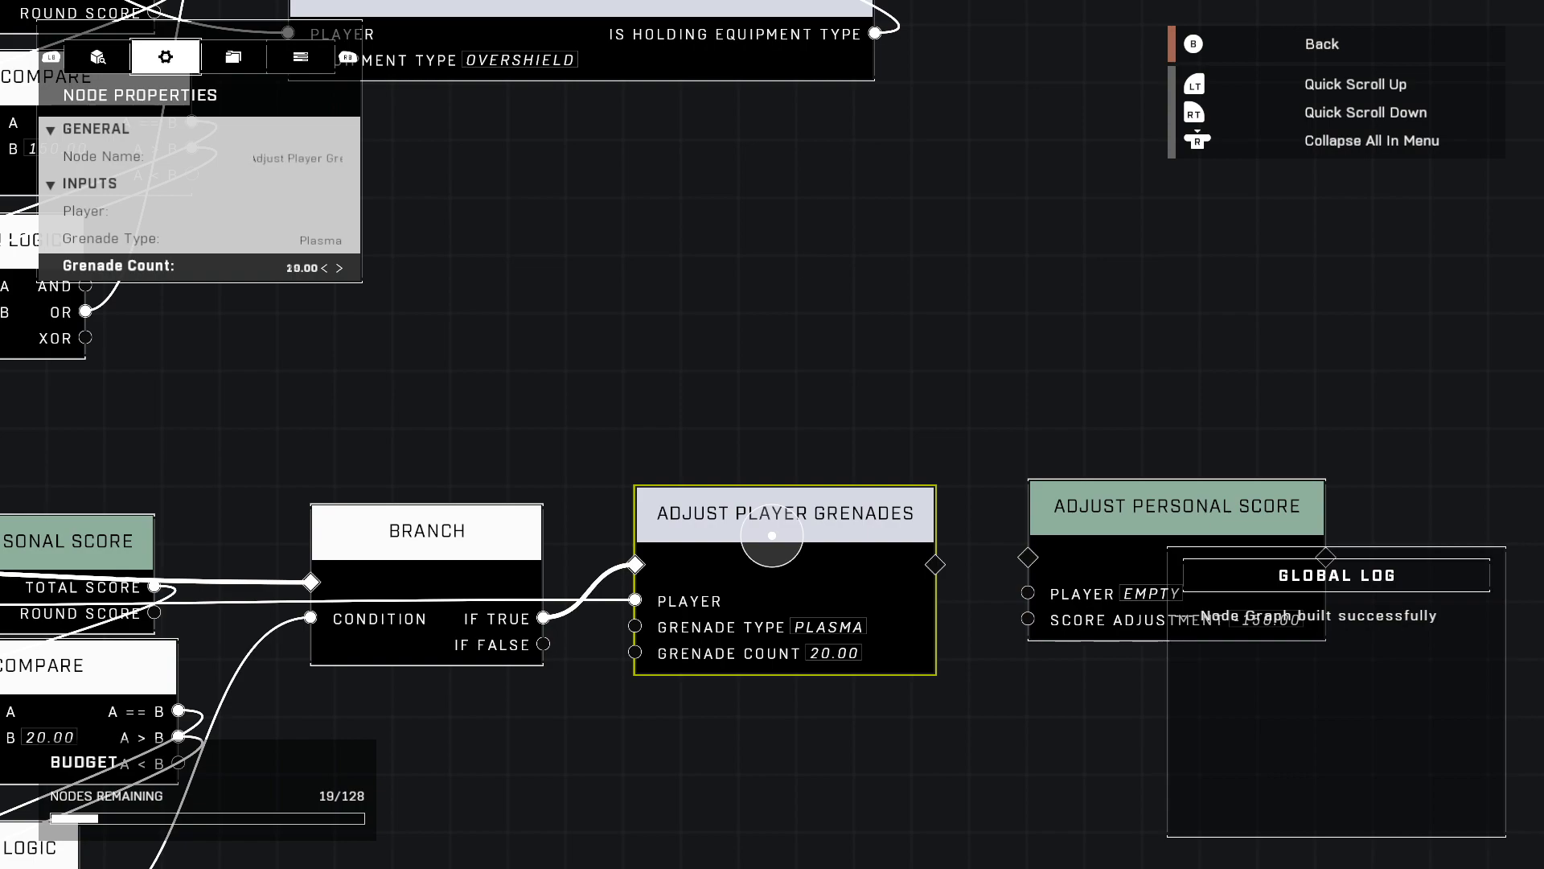
click(325, 269)
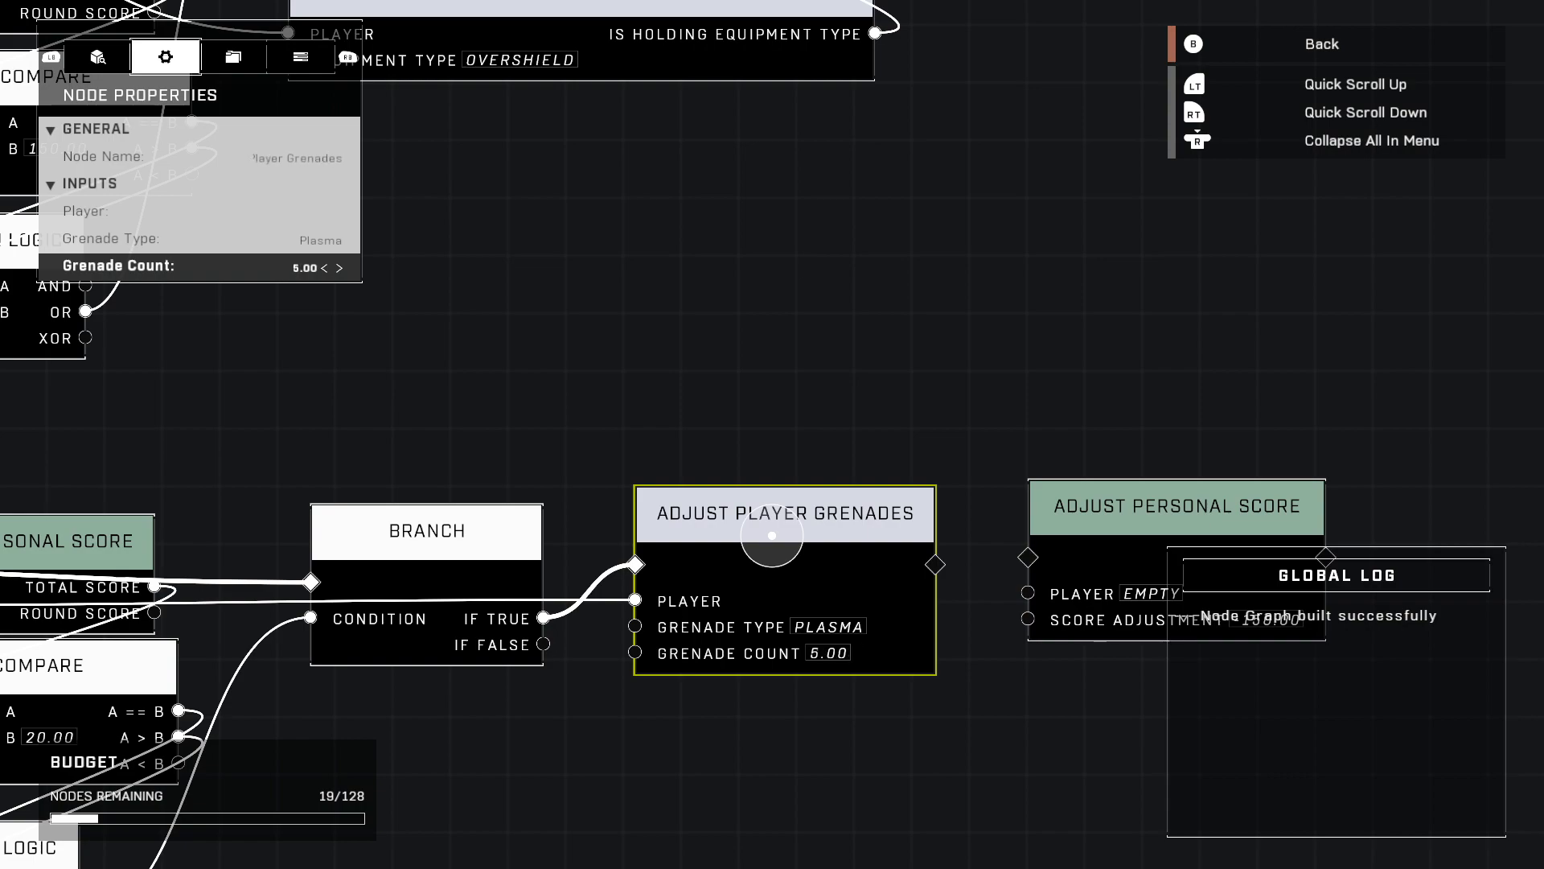
click(317, 268)
text(10)
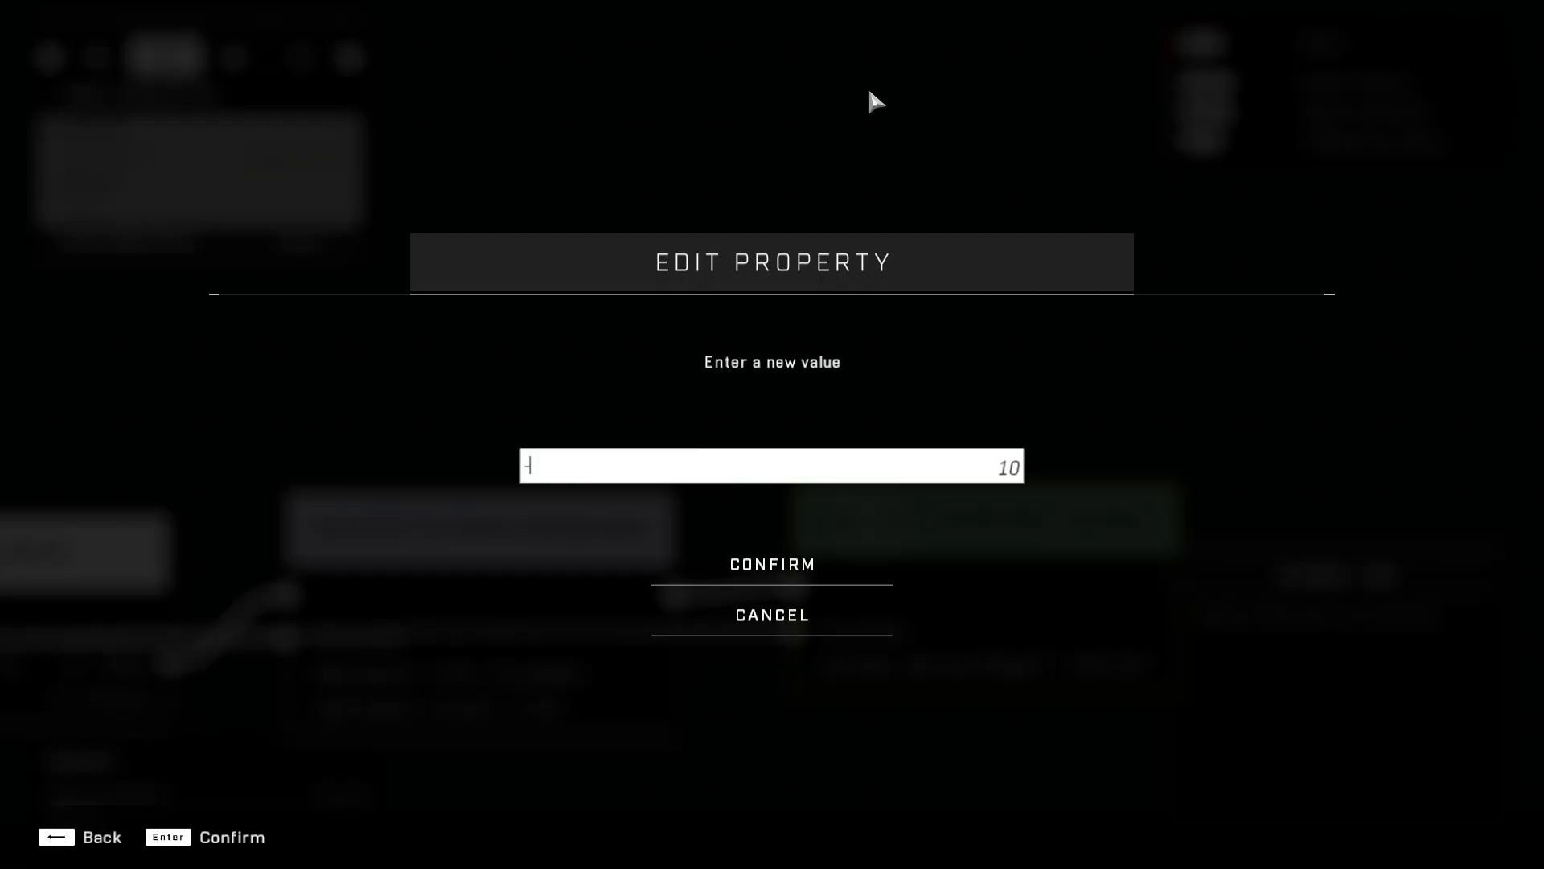
key(enter)
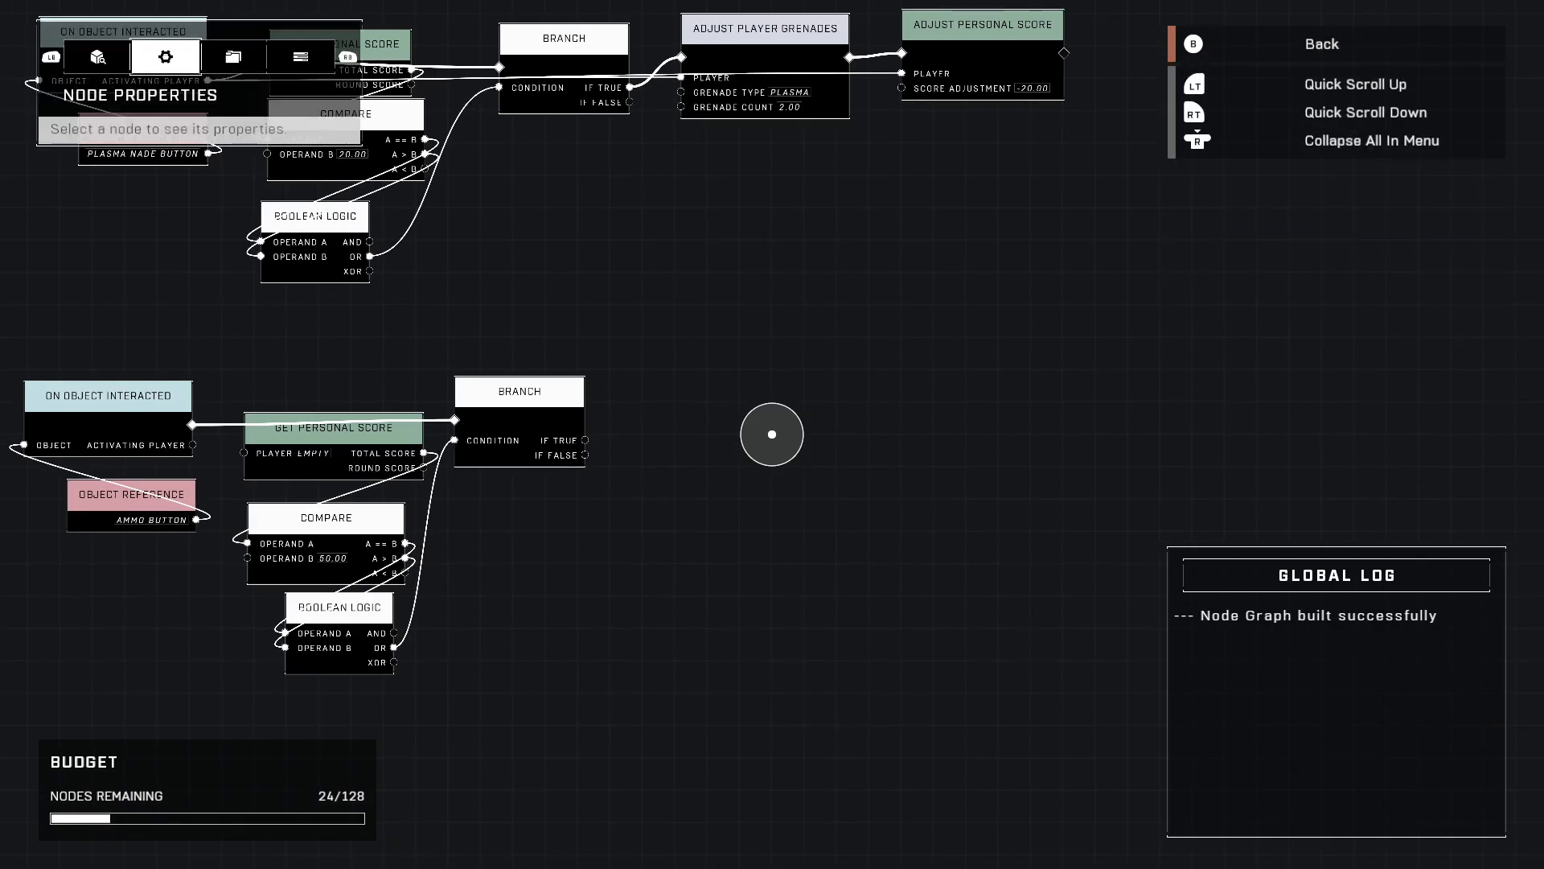
- Add an Add Player Ammo - Equipped node from the Inventory category to the ammo row
click(98, 56)
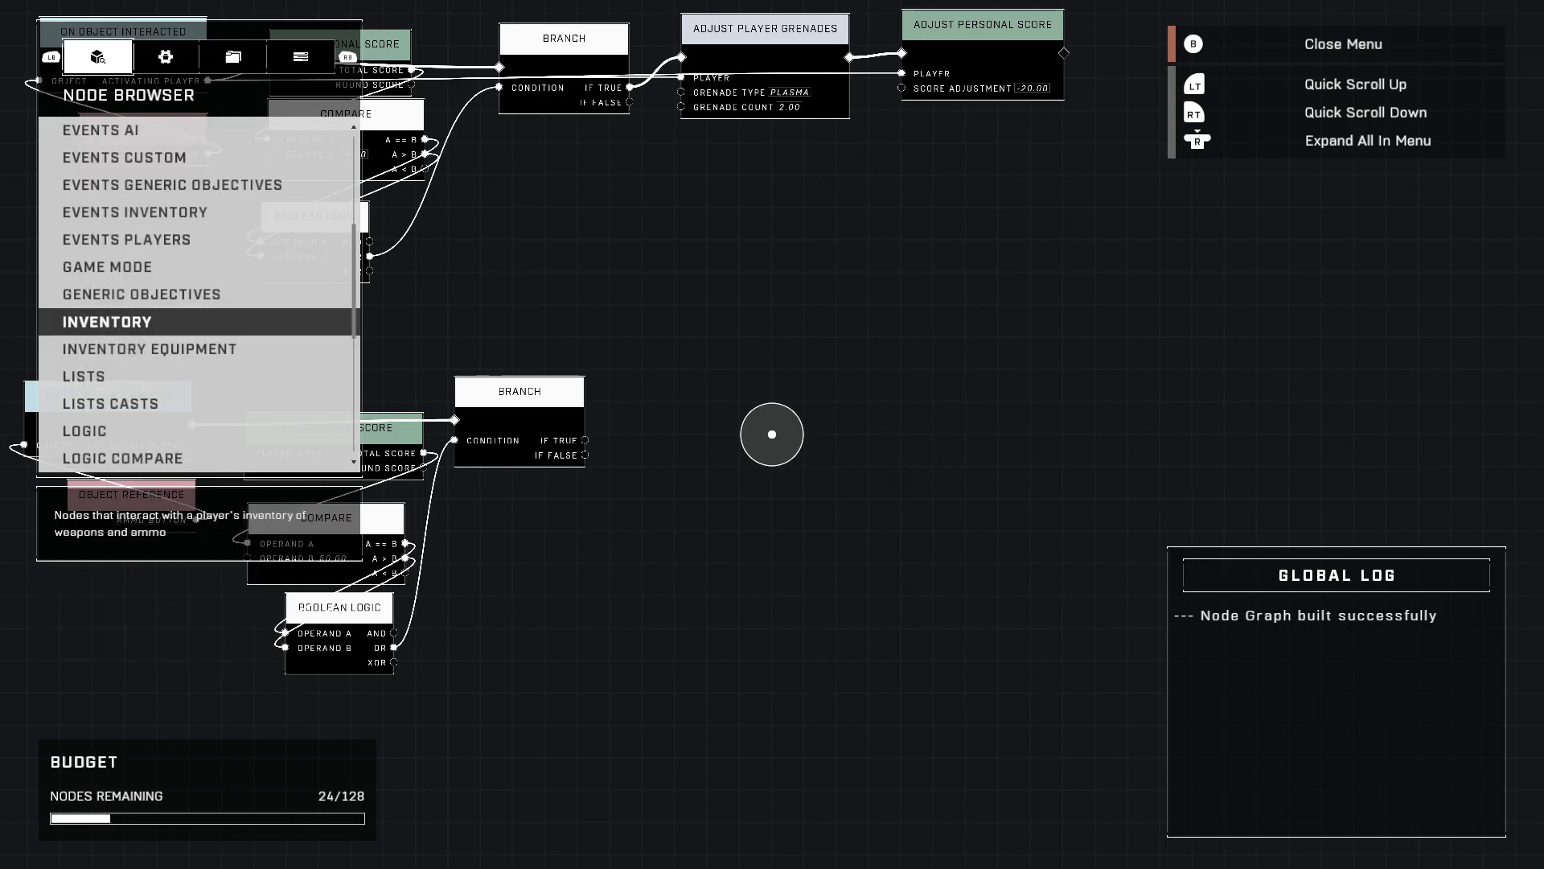
click(106, 322)
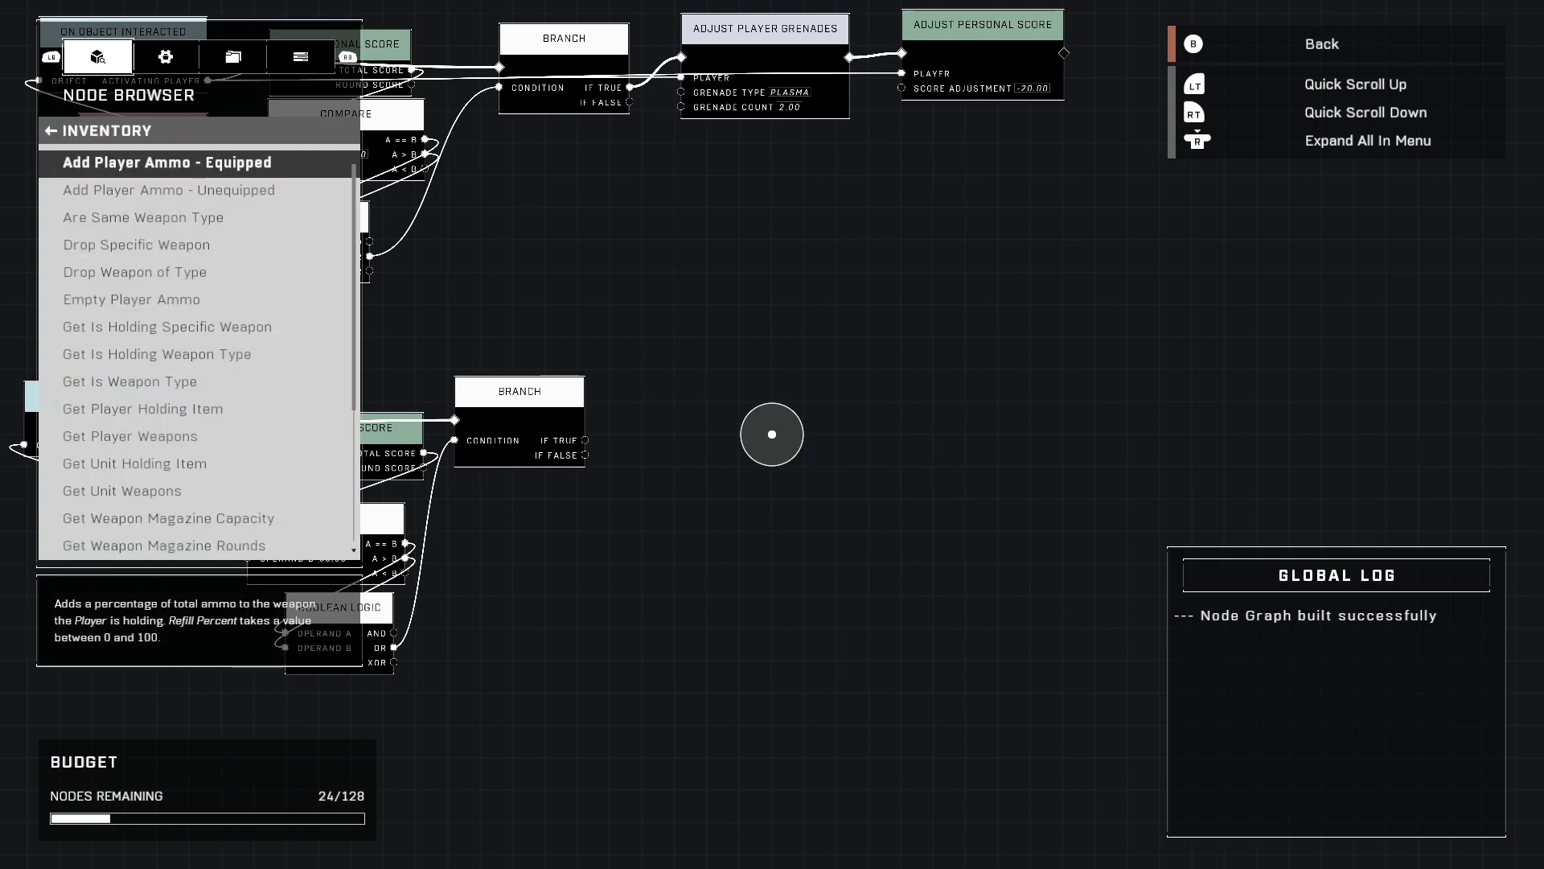
click(164, 163)
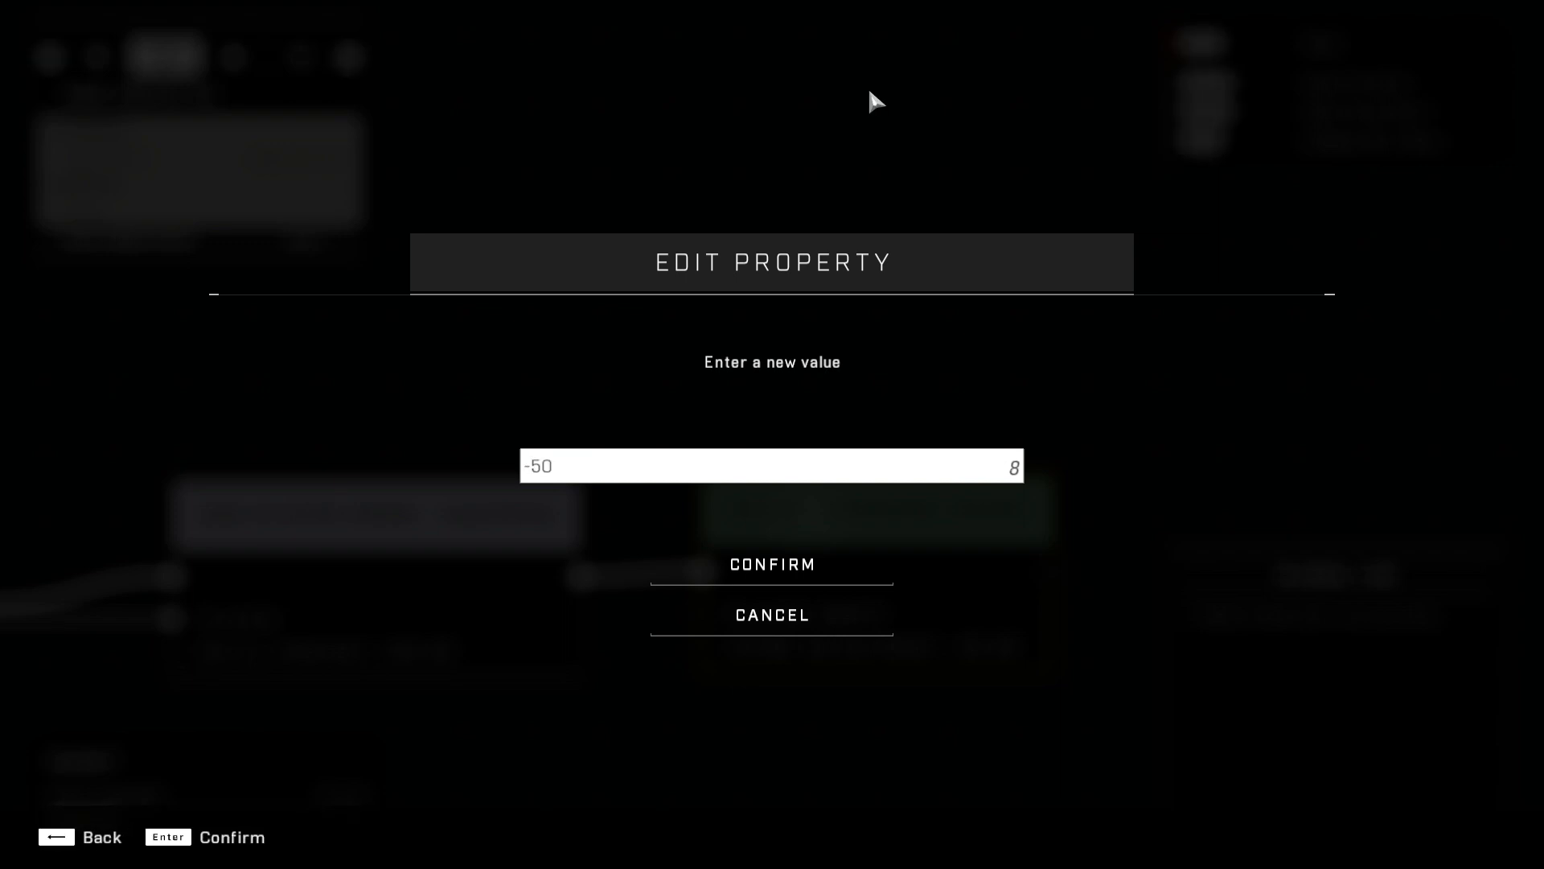
- Confirm the -50 Score Adjustment so the ammo purchase costs 50 points
click(770, 565)
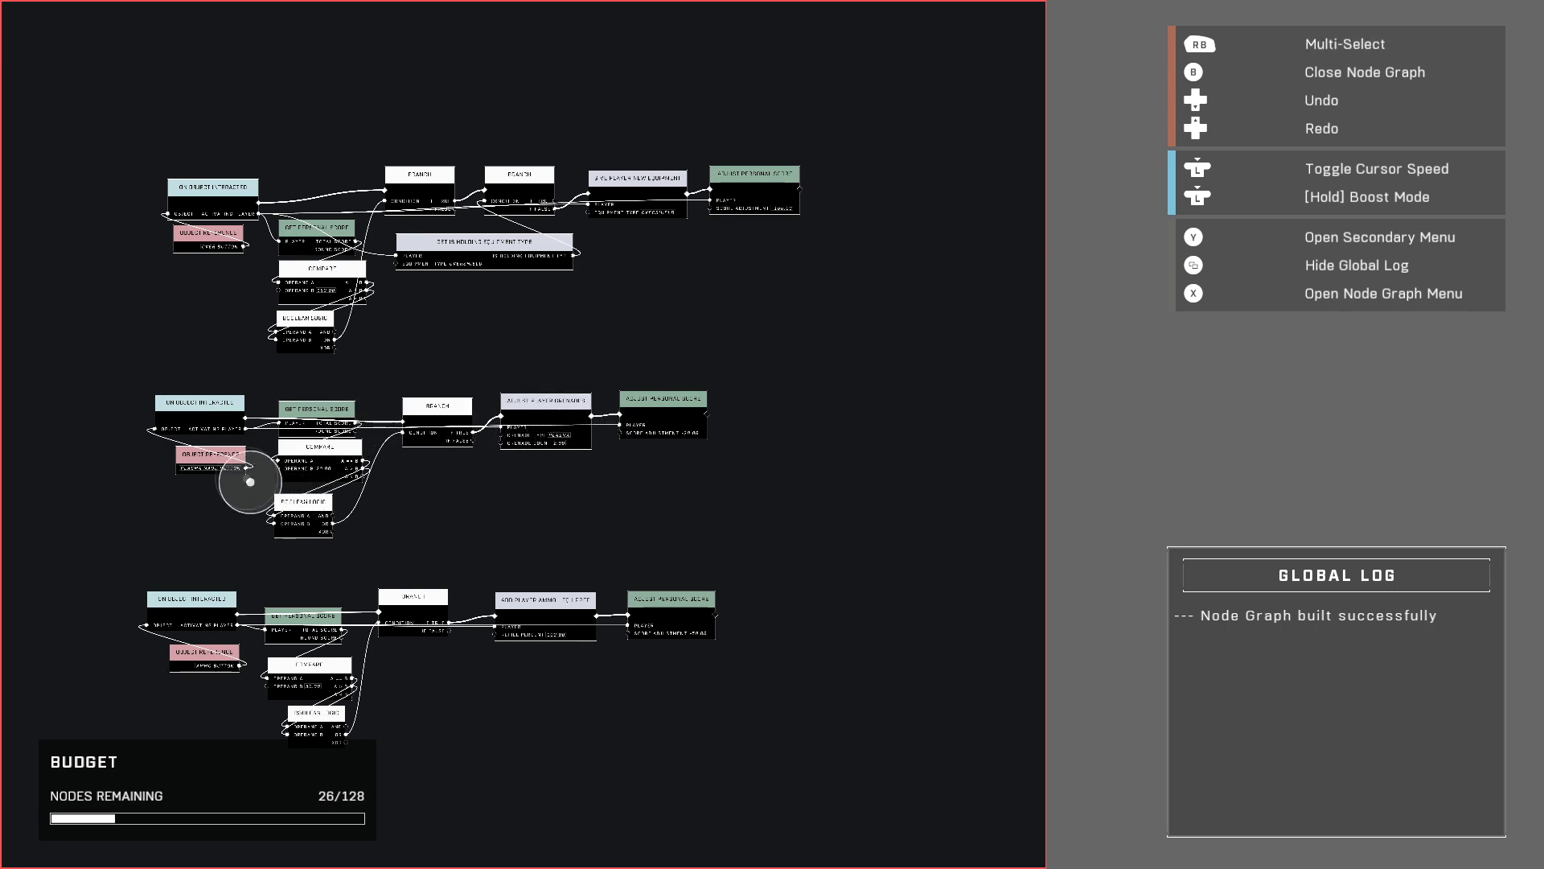
mouse_move(586, 177)
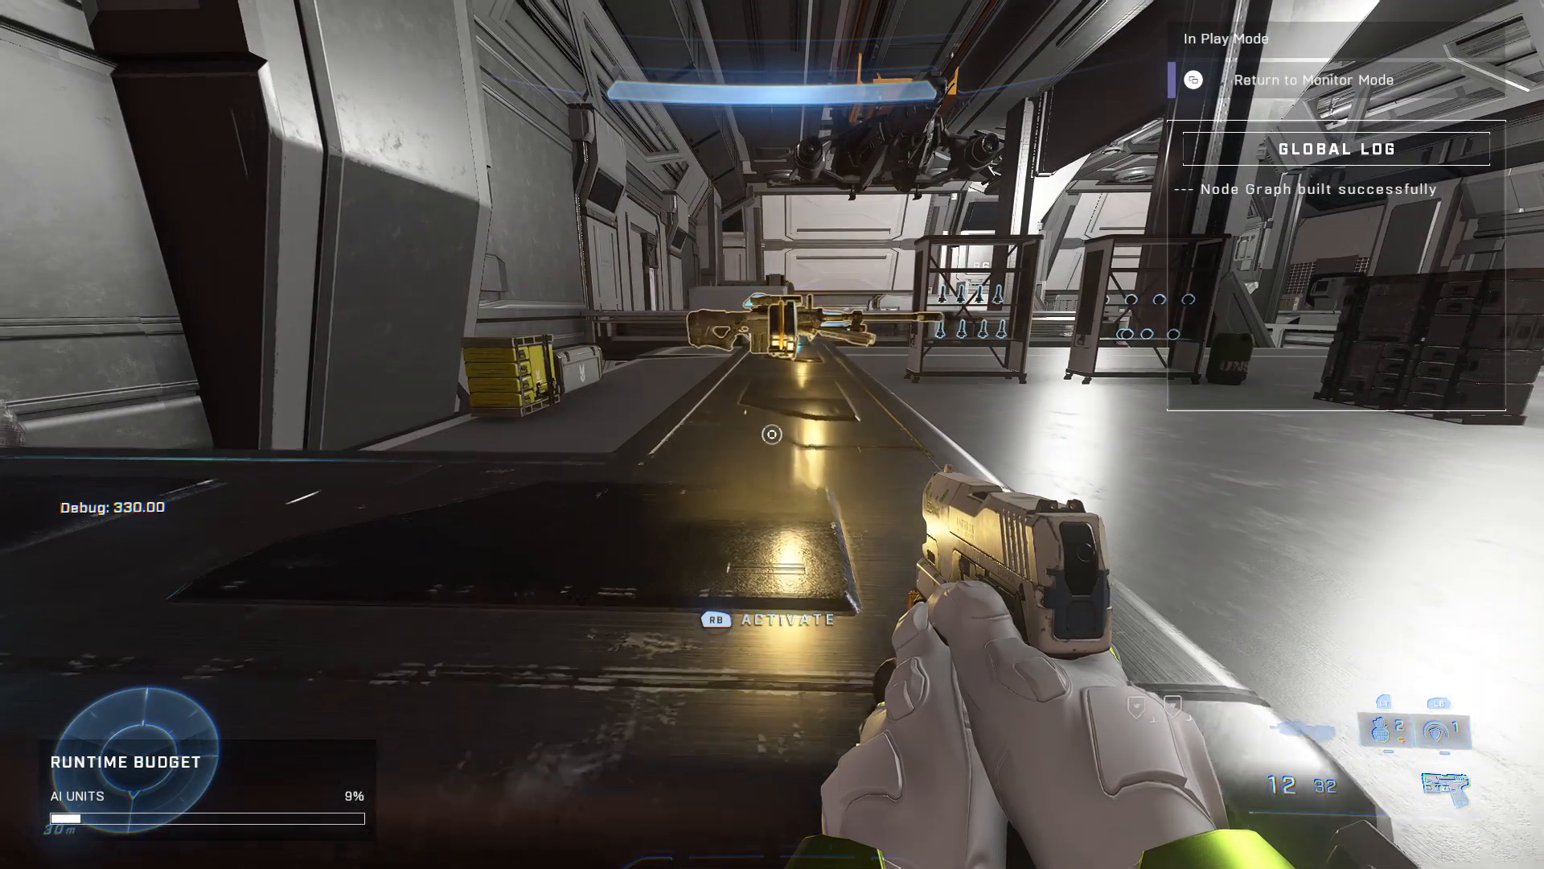
mouse_move(772, 432)
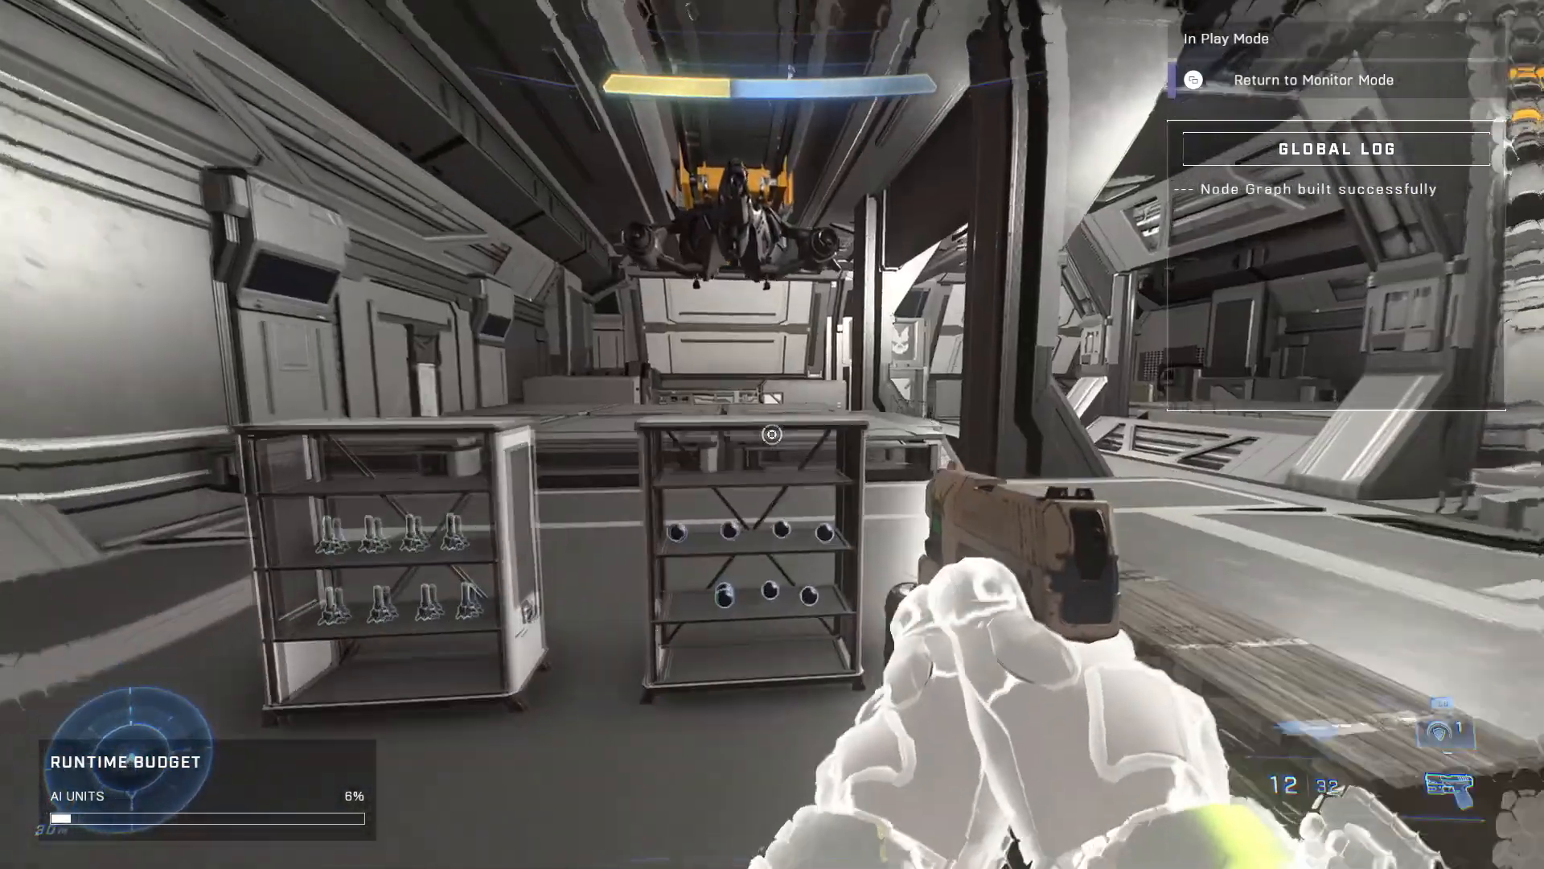
mouse_move(772, 434)
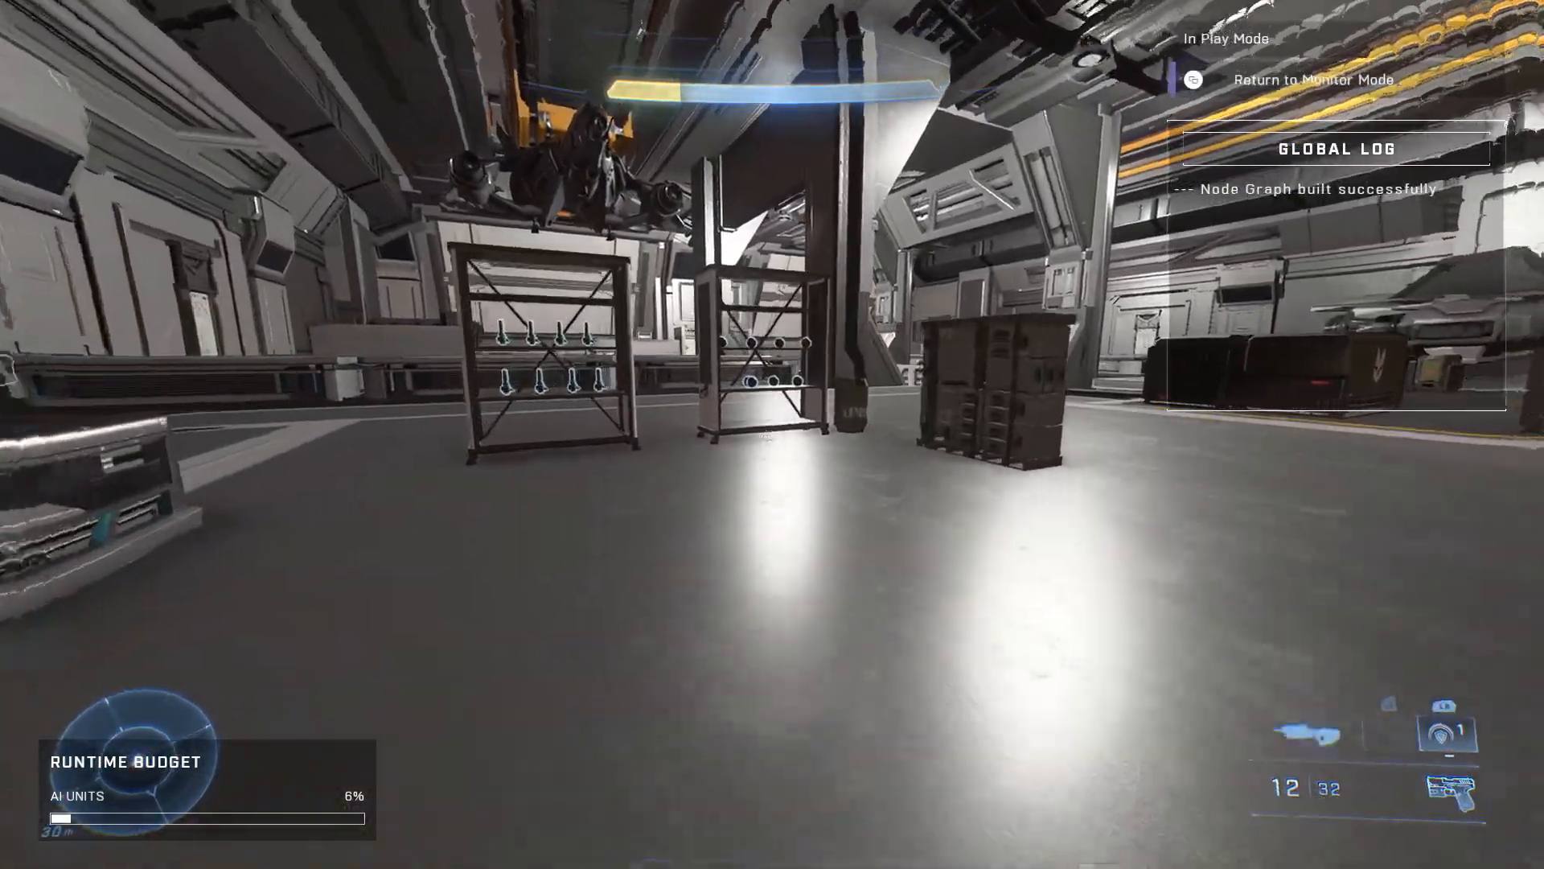
- Activate the shop buttons in Play Mode to buy overshield, grenades and ammo with debug score
click(772, 435)
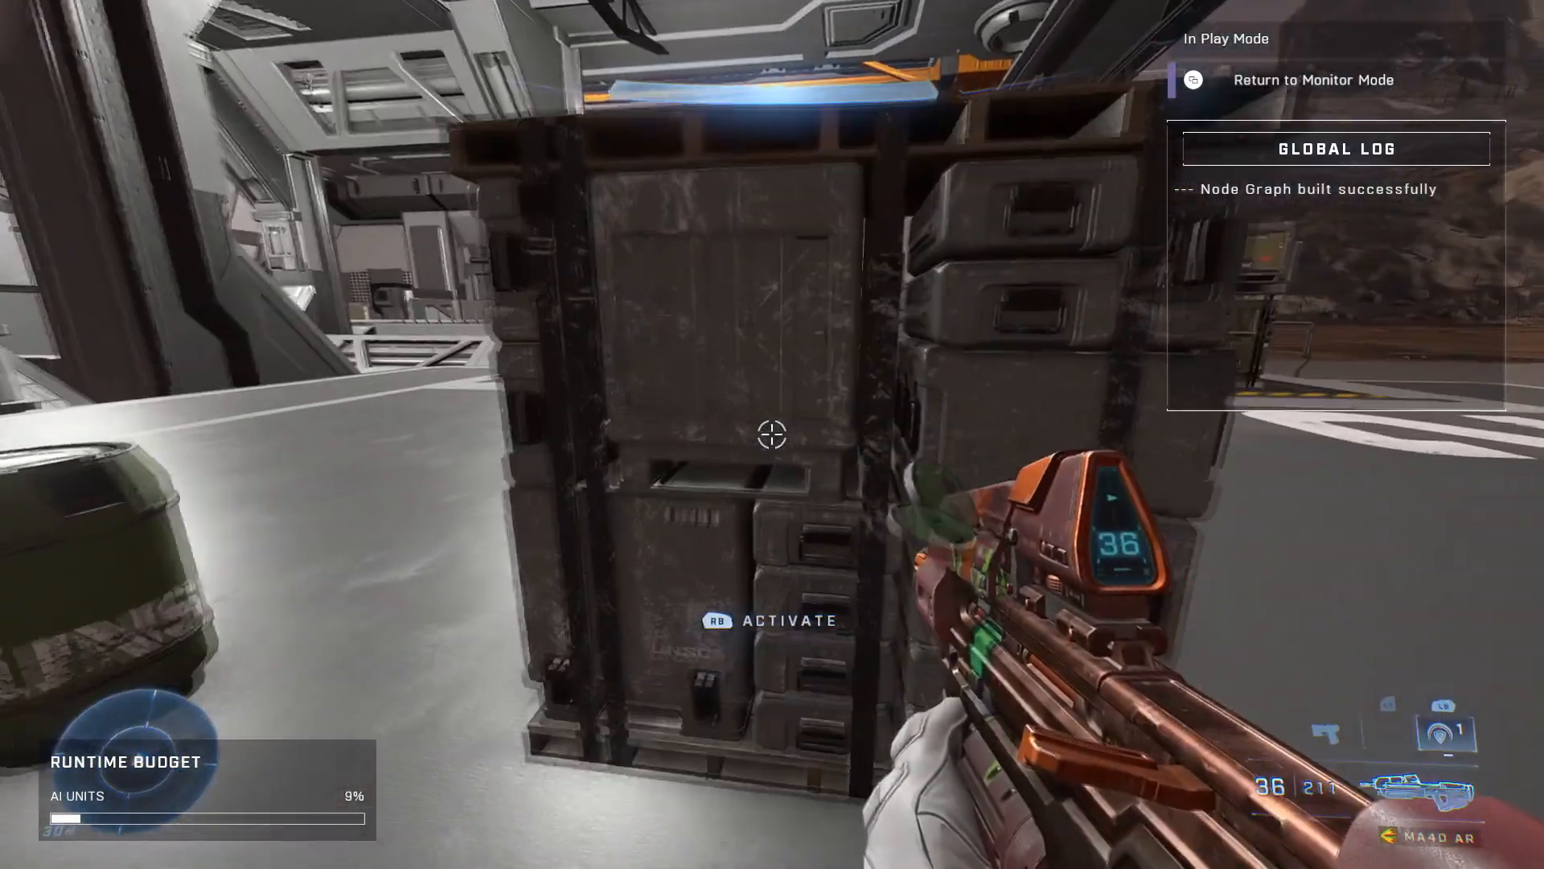
click(773, 435)
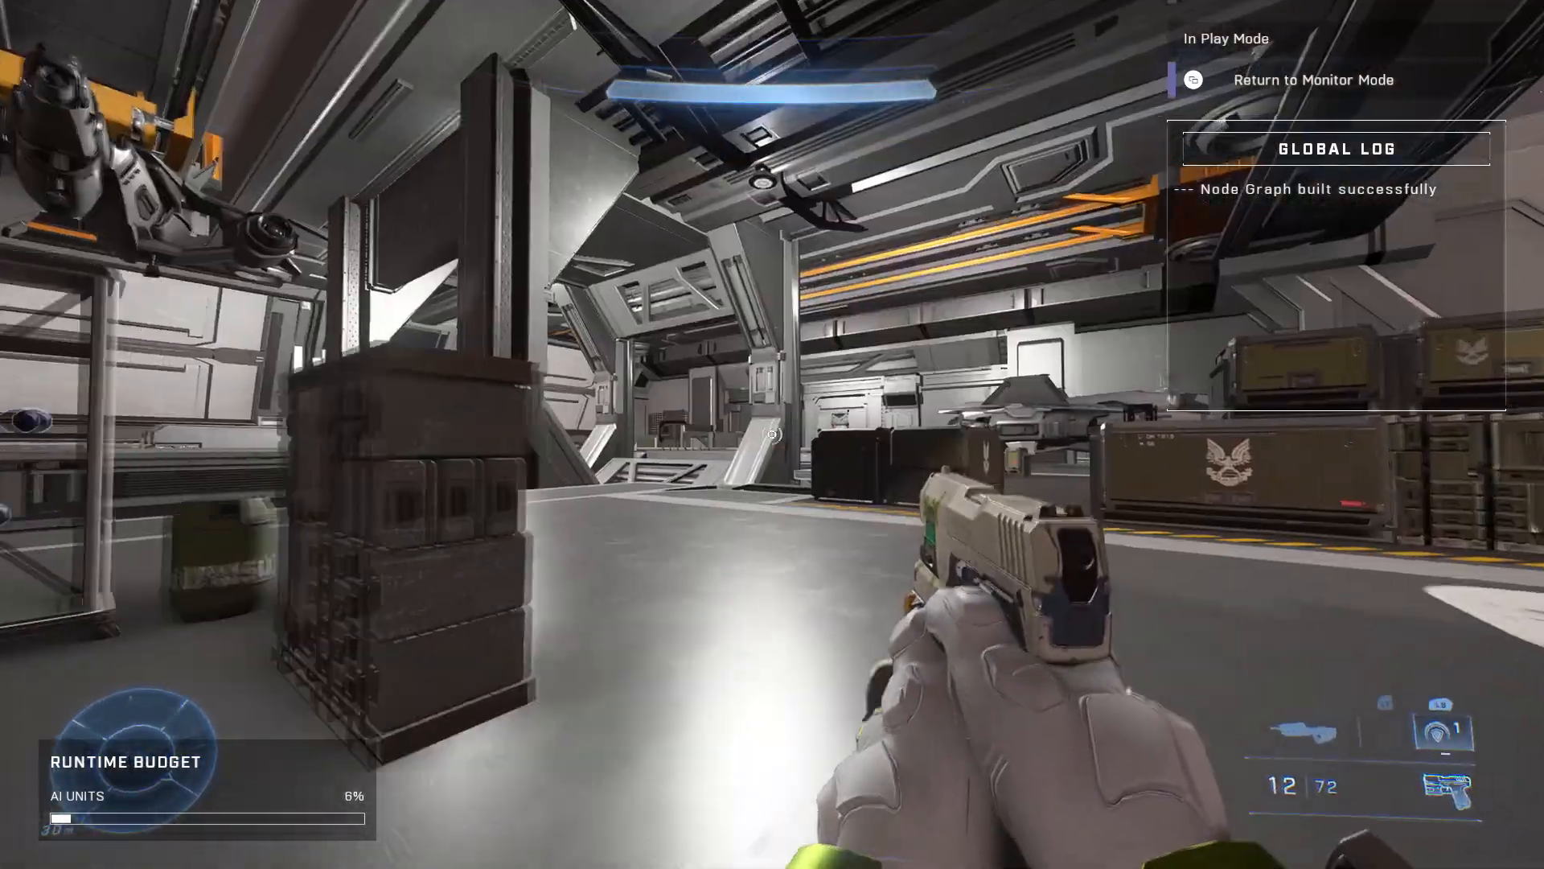
click(772, 435)
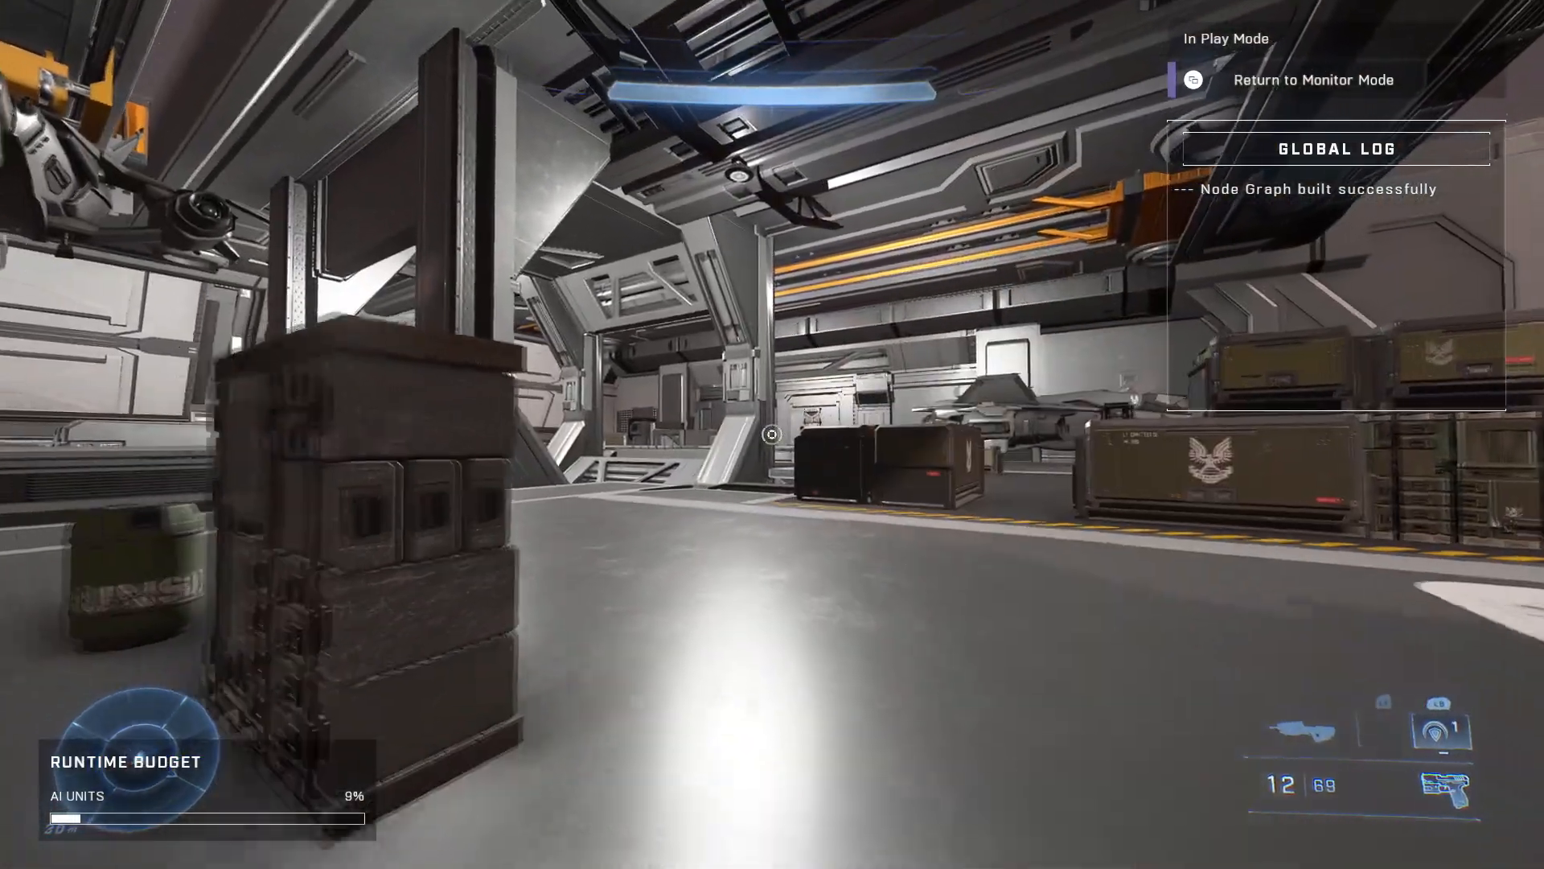